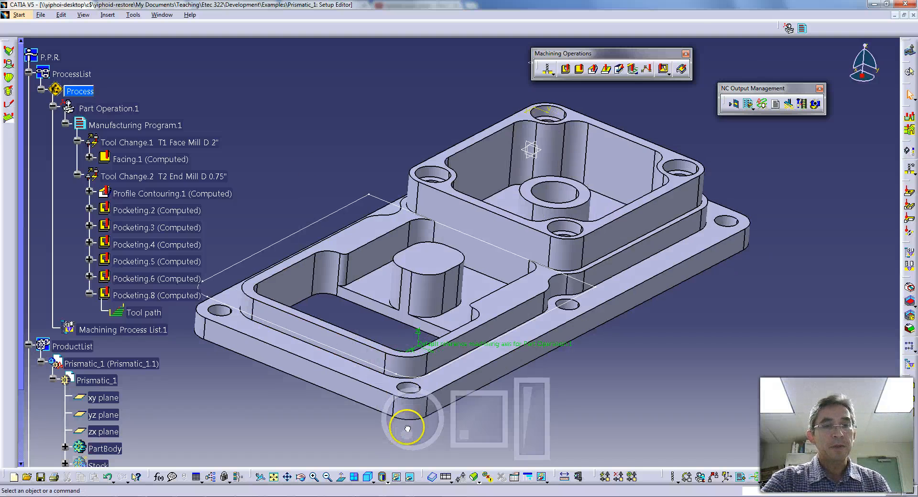
Orbit the part to a new angle and display the Pocketing.2 tool path from the tree
{"action": "left_click_drag", "start_coordinate": [407, 427], "coordinate": [457, 432]}
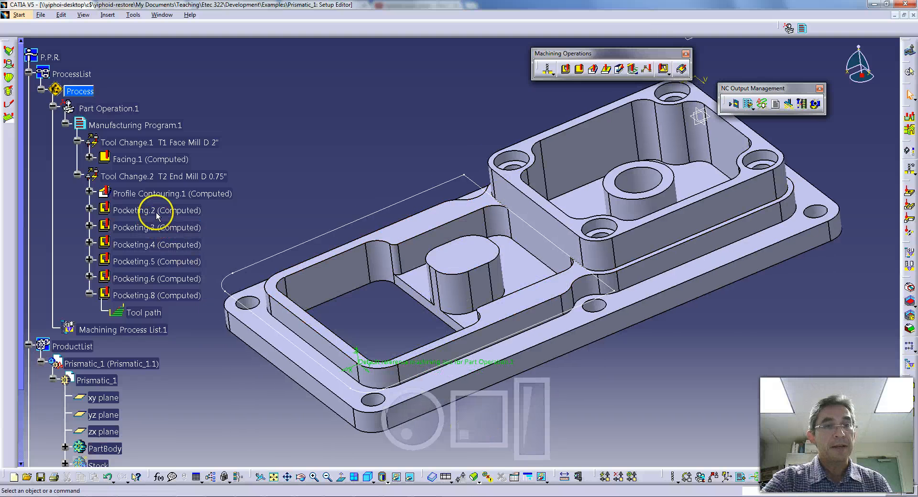
{"action": "left_click", "coordinate": [150, 210]}
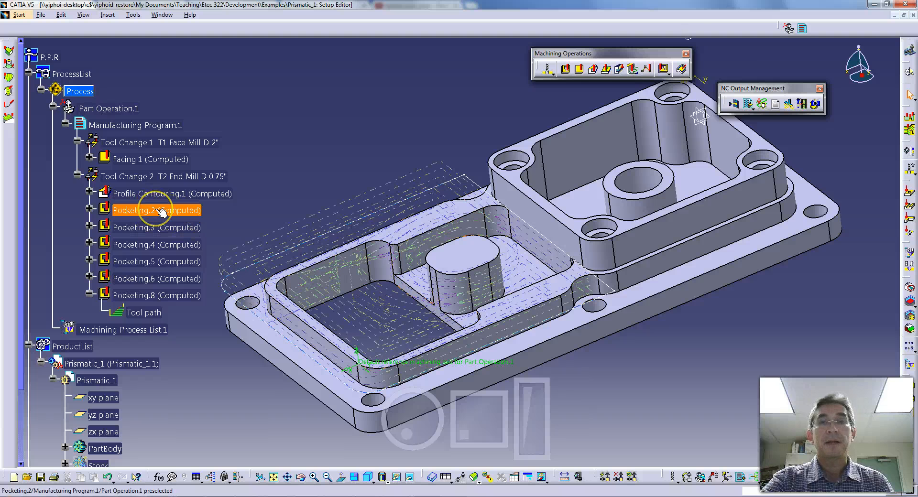
{"action": "left_click", "coordinate": [171, 193]}
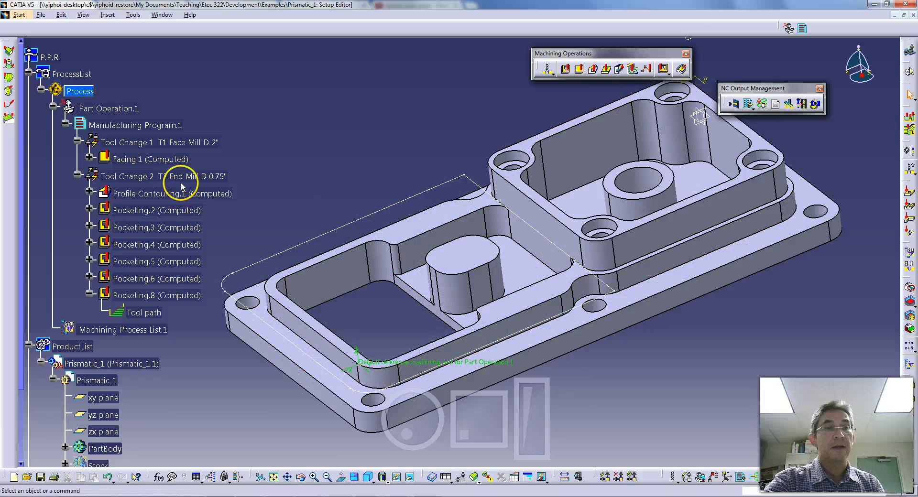
{"action": "left_click", "coordinate": [158, 177]}
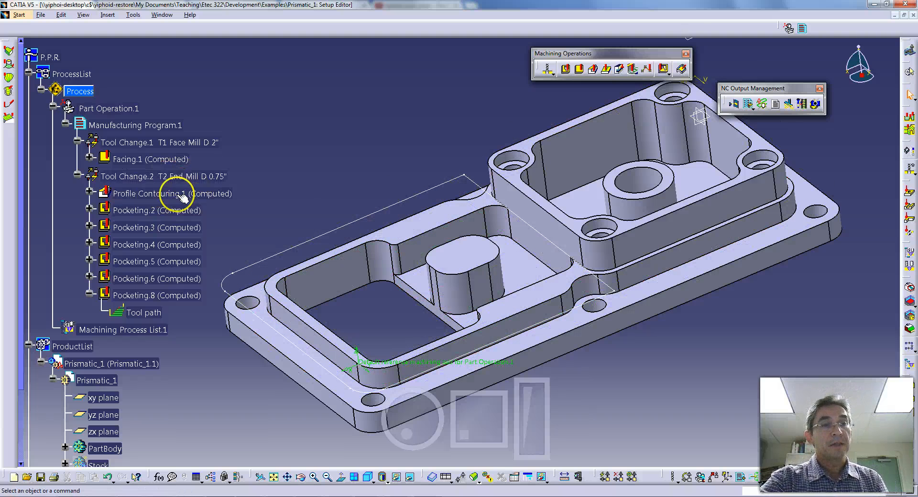
{"action": "left_click", "coordinate": [155, 211]}
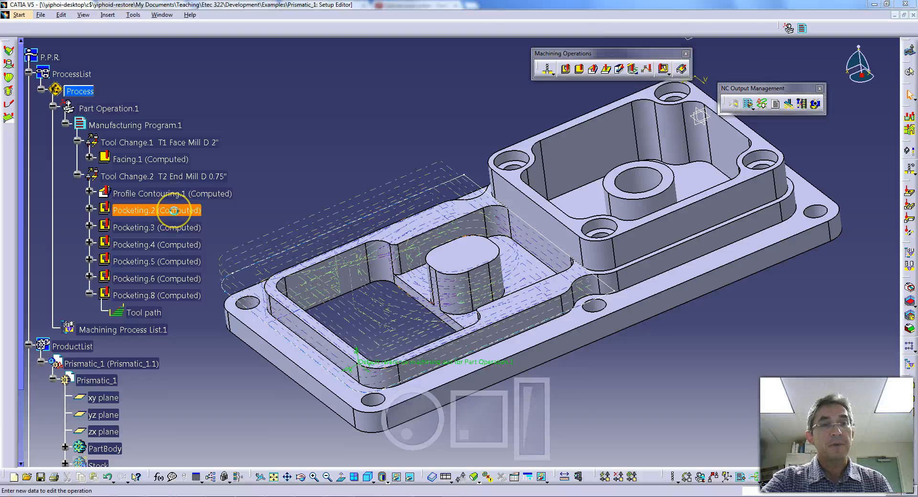
Edit Pocketing.2 and review its geometry, tool and macro pages
{"action": "double_click", "coordinate": [154, 210]}
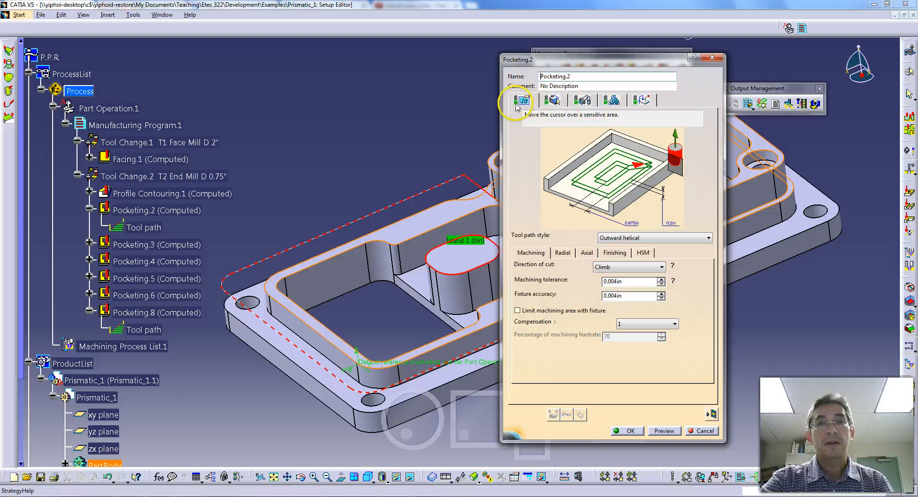
{"action": "mouse_move", "coordinate": [552, 100]}
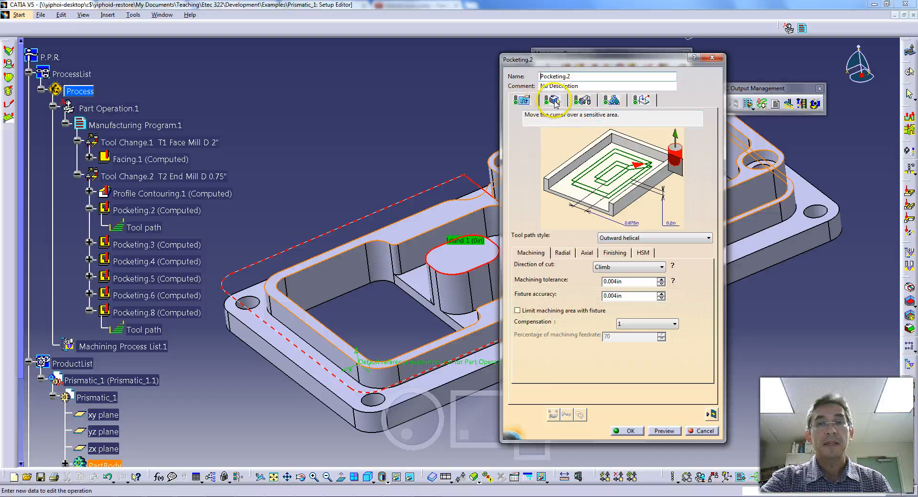
{"action": "left_click", "coordinate": [551, 100]}
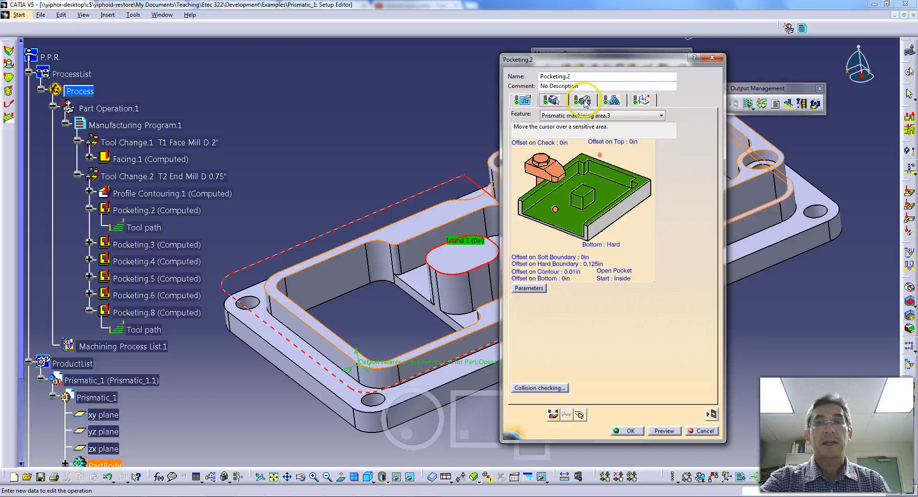
{"action": "left_click", "coordinate": [611, 99]}
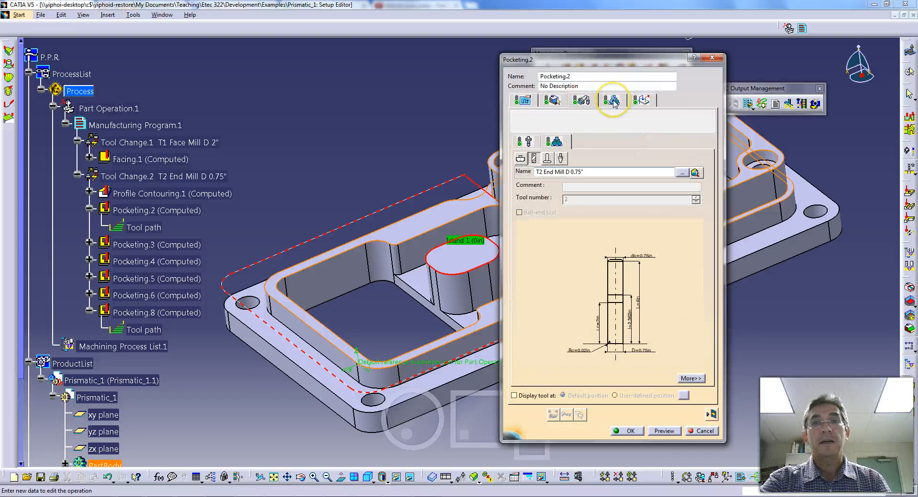
{"action": "left_click", "coordinate": [611, 99]}
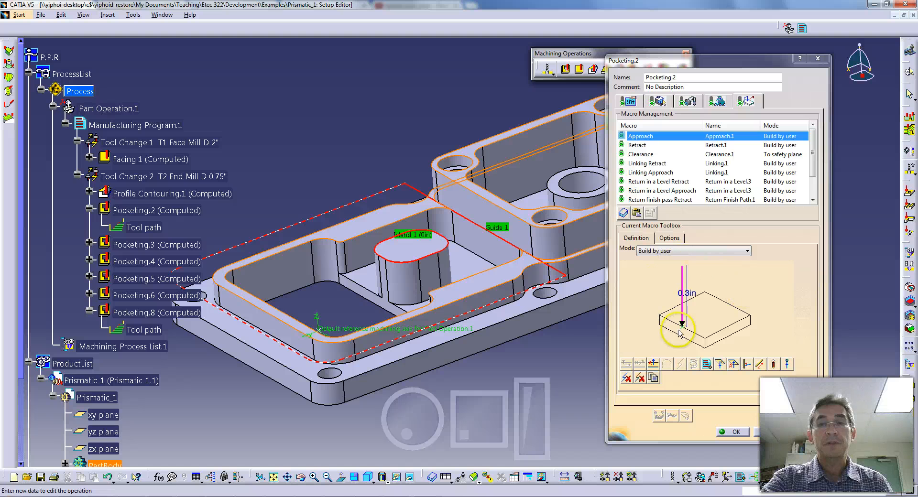
{"action": "mouse_move", "coordinate": [677, 321]}
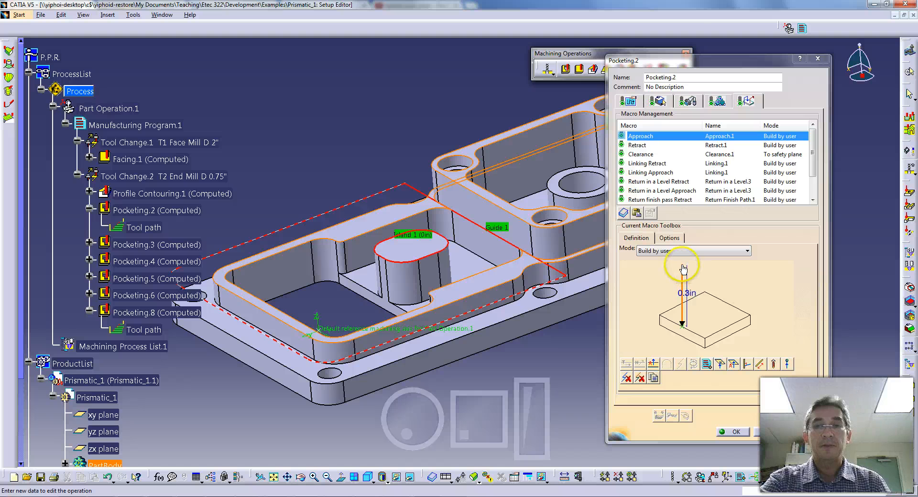
{"action": "mouse_move", "coordinate": [682, 322]}
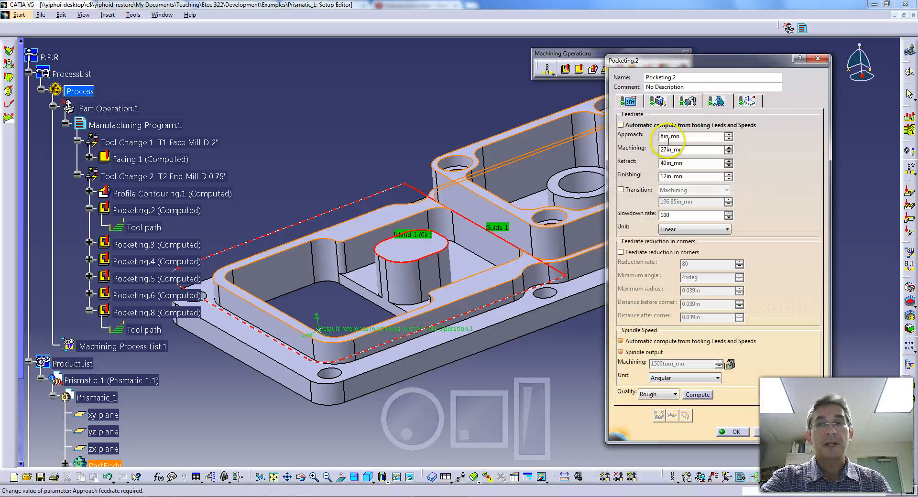
Return to the Pocketing.2 macro list and inspect the Retract macro
{"action": "left_click", "coordinate": [747, 101]}
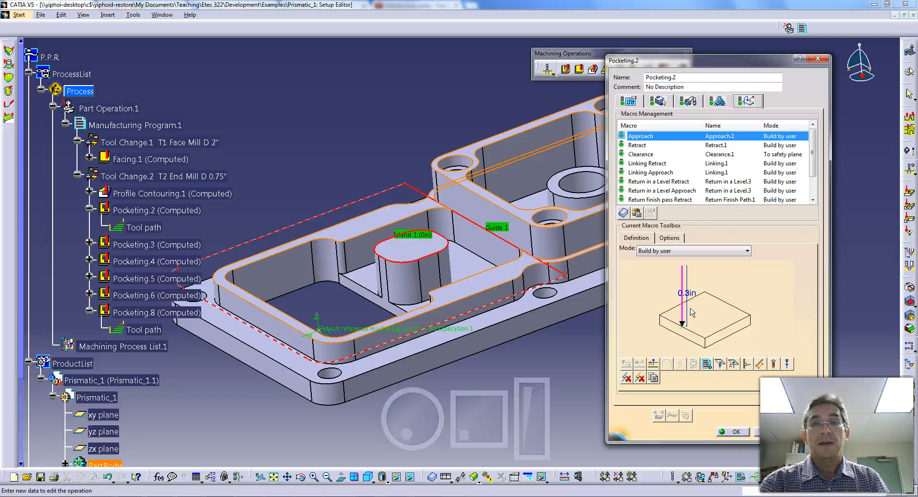
{"action": "left_click", "coordinate": [649, 145]}
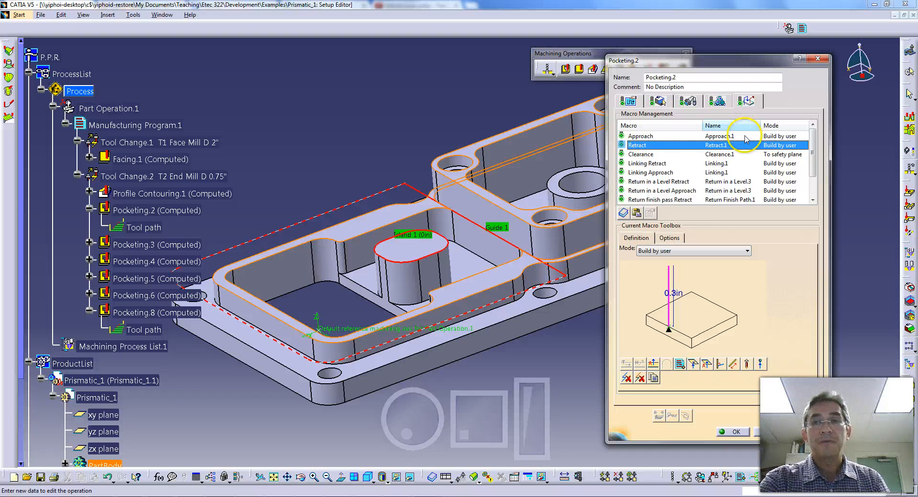
{"action": "scroll", "scroll_direction": "down", "scroll_amount": 3}
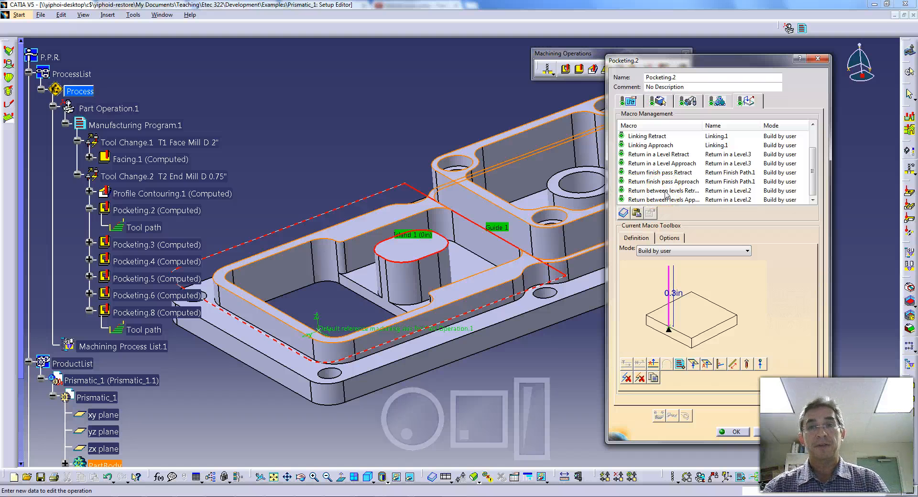
{"action": "mouse_move", "coordinate": [812, 172]}
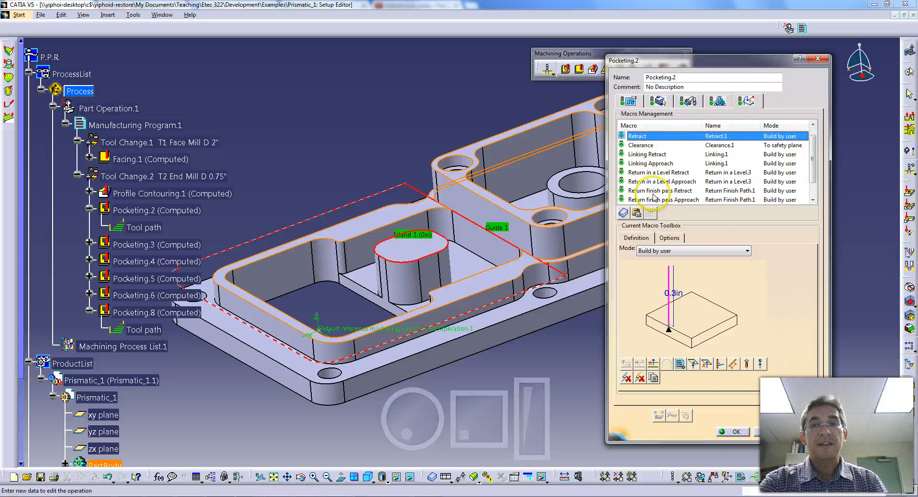
Inspect the Return in a Level Retract, Linking Approach and Return finish pass Retract macros
{"action": "left_click", "coordinate": [659, 172]}
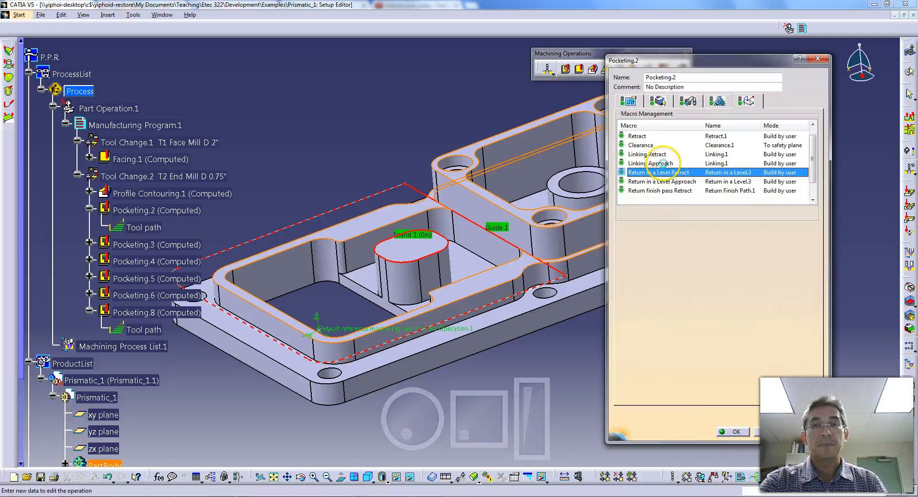
{"action": "left_click", "coordinate": [649, 163]}
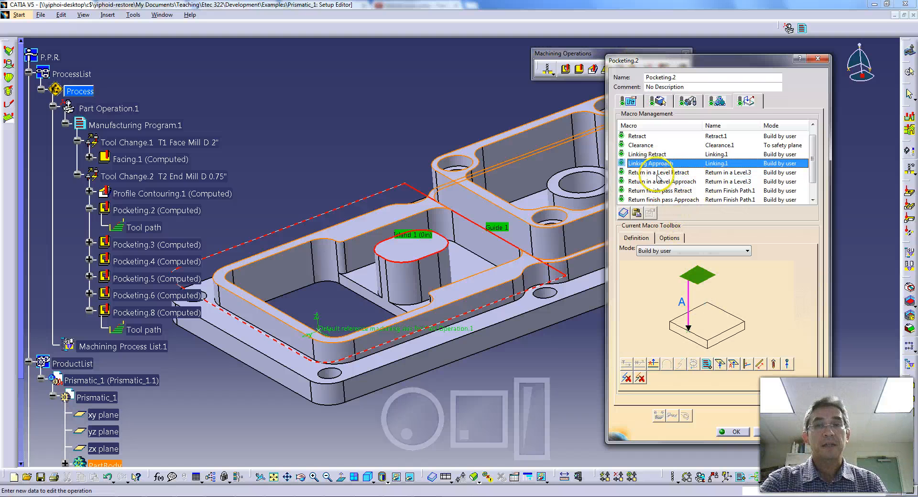
{"action": "left_click", "coordinate": [811, 173]}
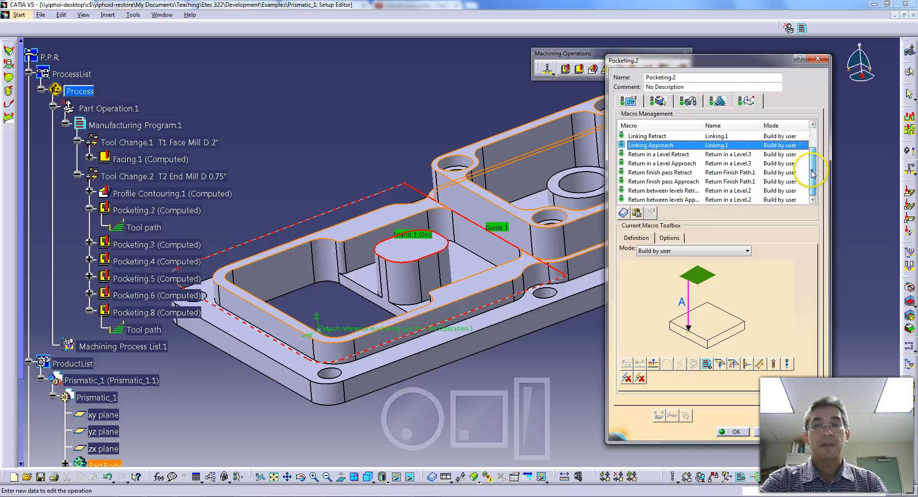
{"action": "left_click", "coordinate": [660, 172]}
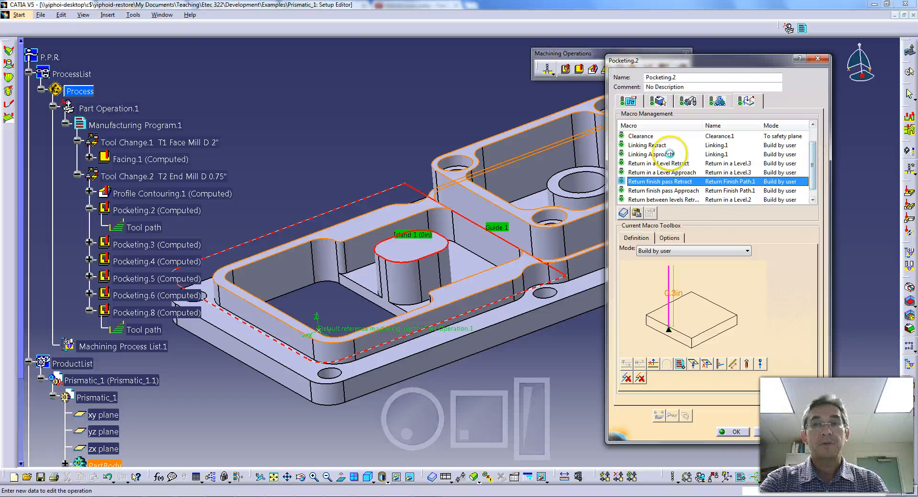
{"action": "left_click", "coordinate": [649, 154]}
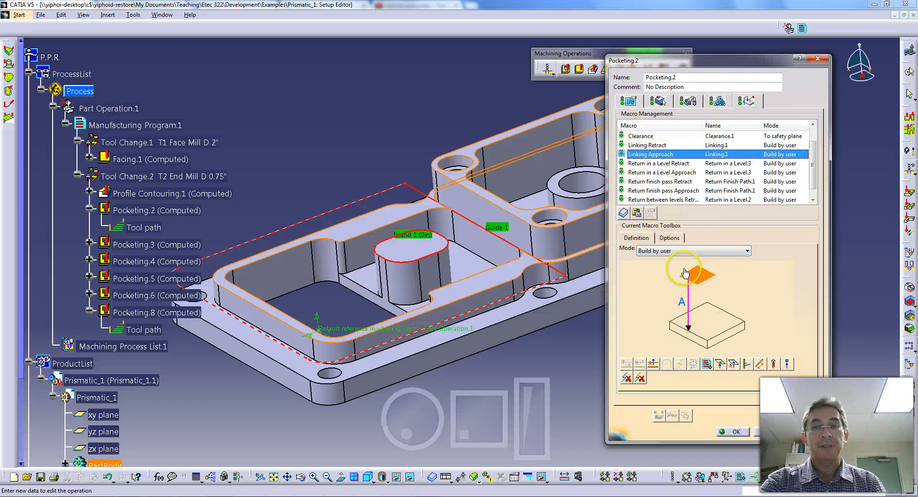
{"action": "left_click", "coordinate": [692, 275]}
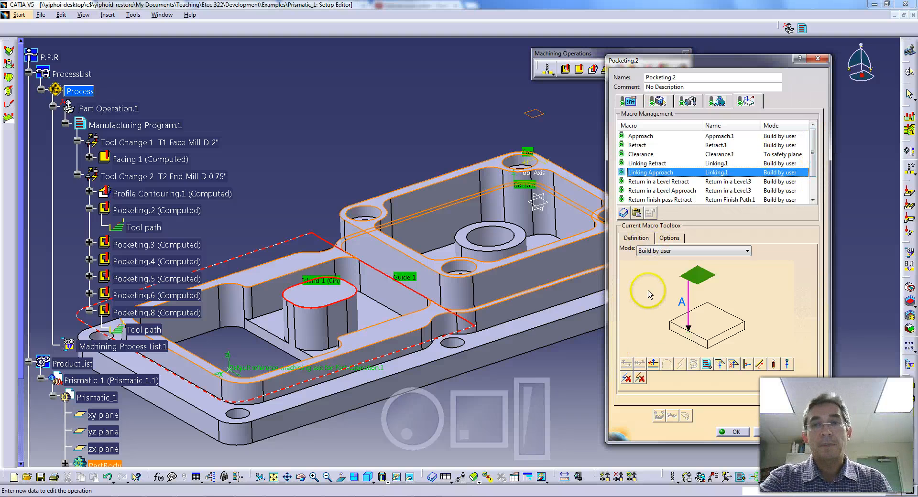
Revisit the Retract, Linking Retract and Return finish pass Retract macros in Macro Management
{"action": "left_click", "coordinate": [641, 136]}
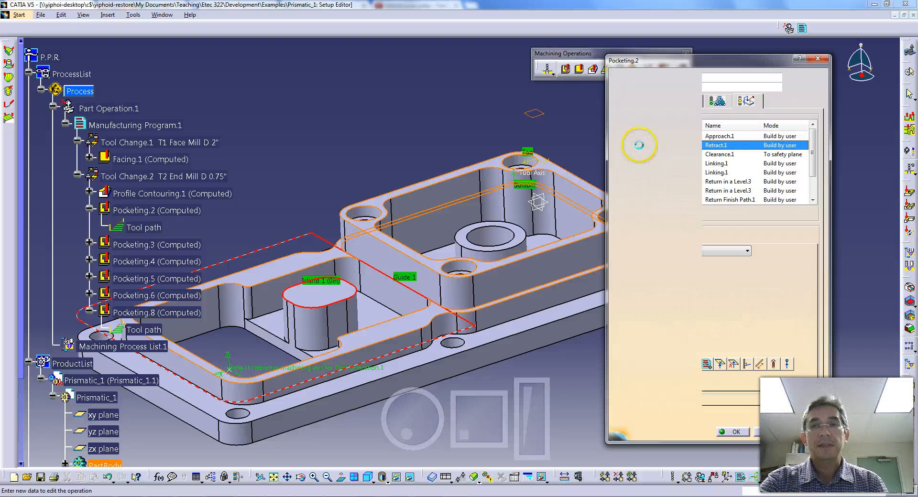
{"action": "left_click", "coordinate": [627, 100]}
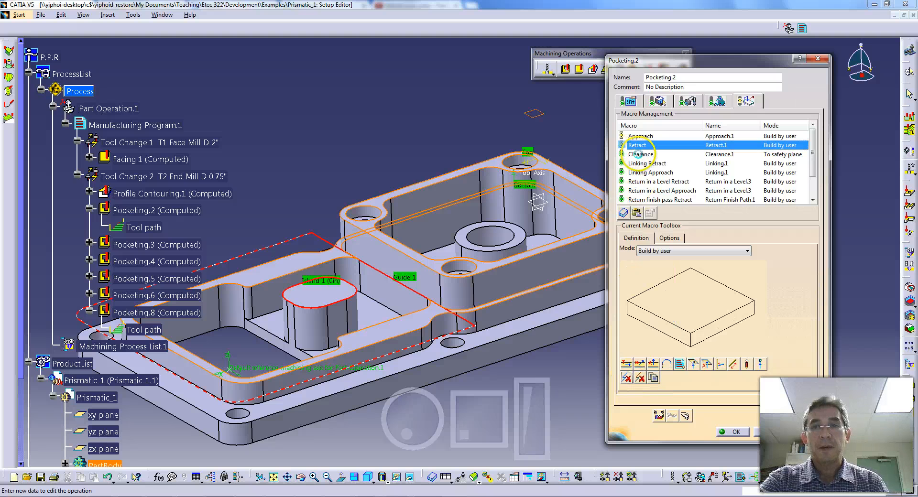
{"action": "left_click", "coordinate": [640, 154]}
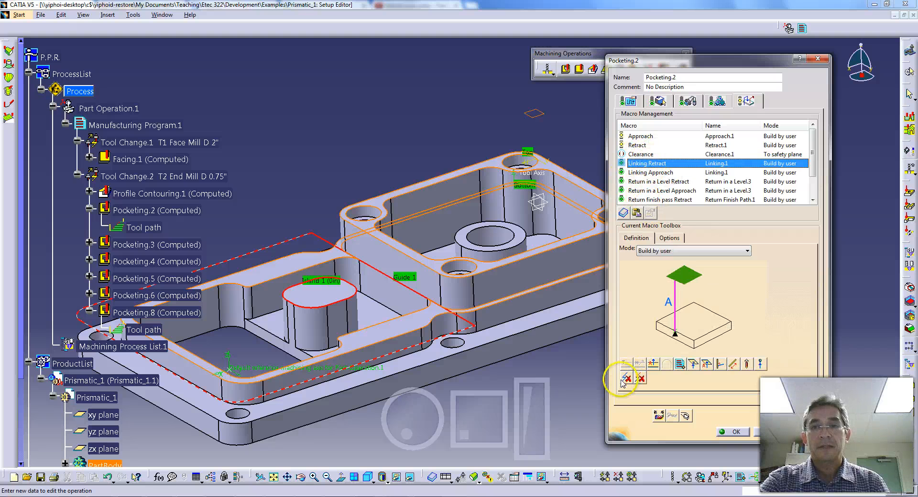
{"action": "left_click", "coordinate": [657, 181]}
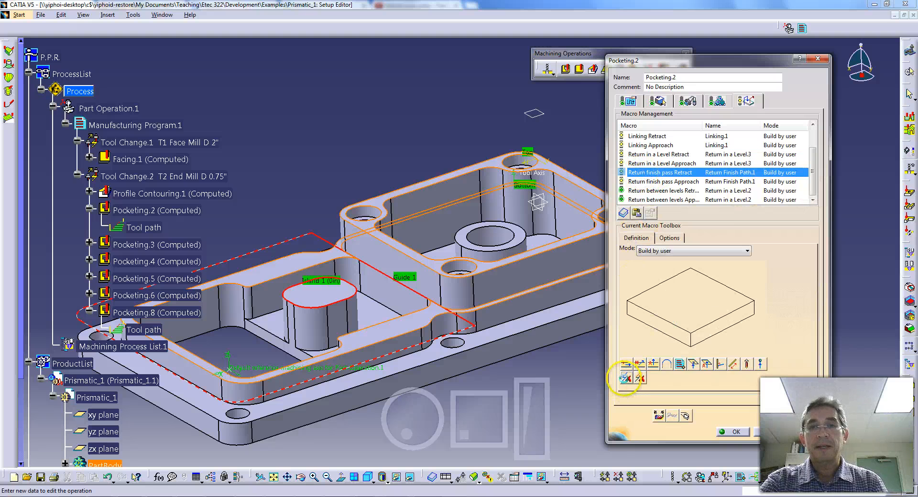
{"action": "left_click", "coordinate": [661, 190]}
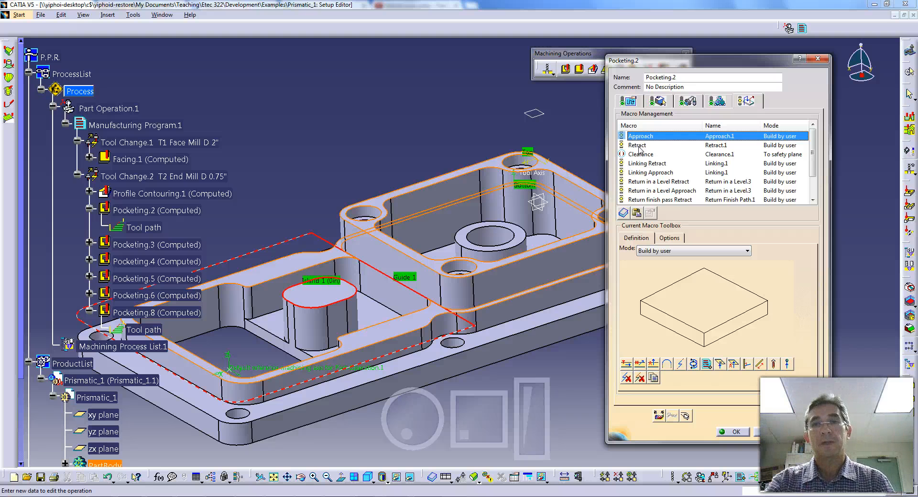
{"action": "mouse_move", "coordinate": [632, 146]}
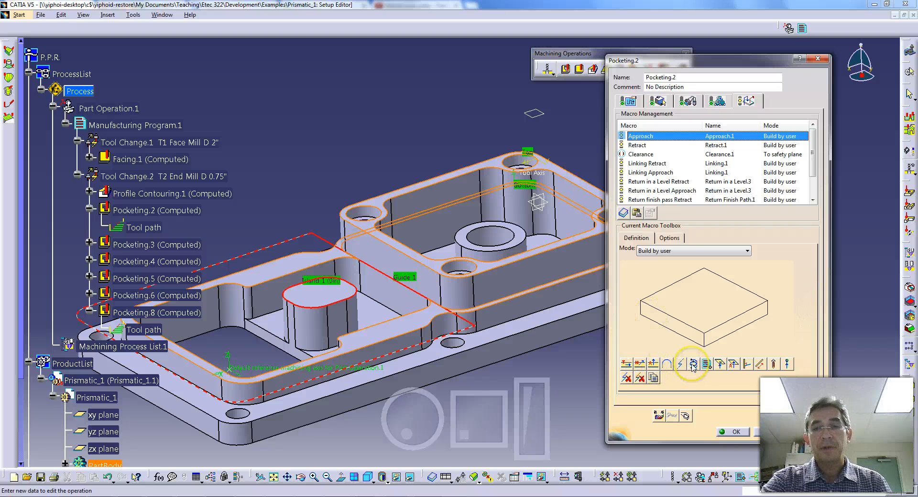
{"action": "mouse_move", "coordinate": [691, 364]}
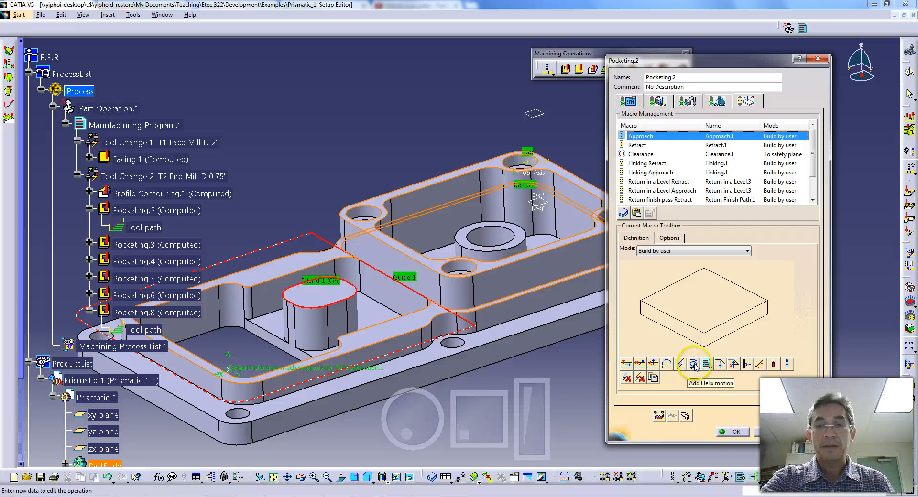
Add a helix motion to the approach macro with 0.5in radius and 0.3in vertical safety distance
{"action": "left_click", "coordinate": [693, 364]}
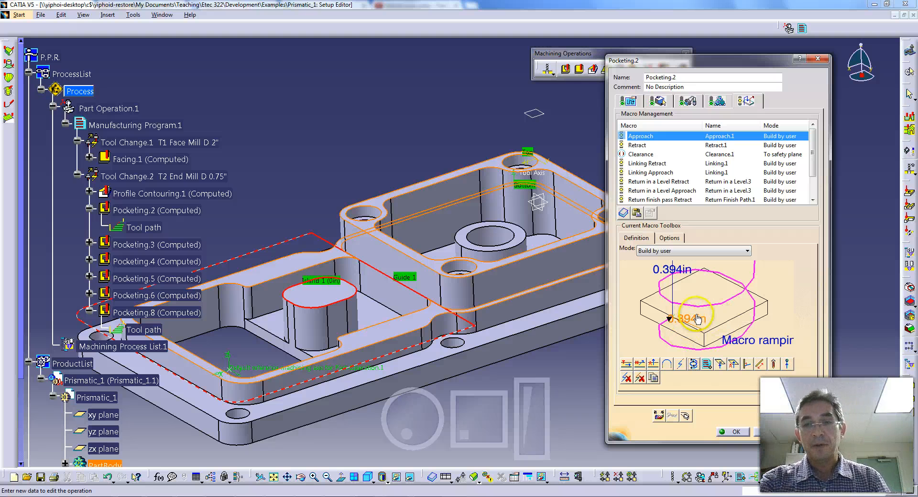
{"action": "double_click", "coordinate": [685, 317]}
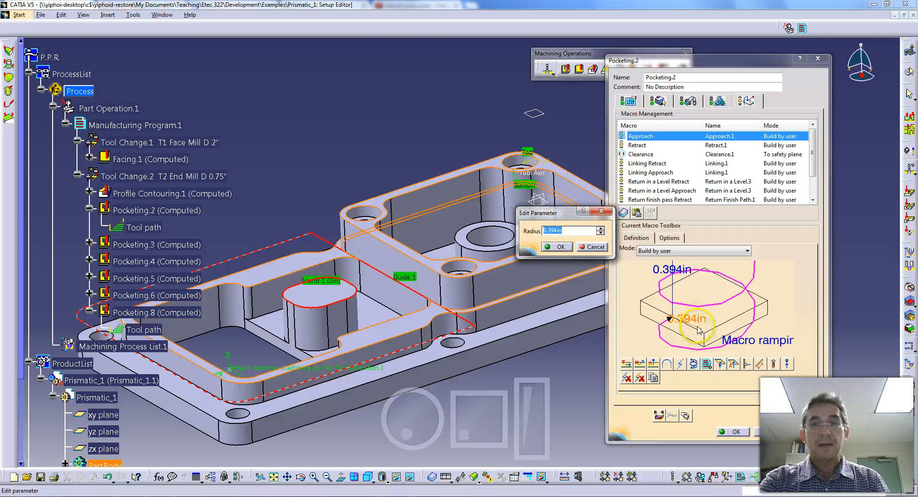
{"action": "left_click_drag", "start_coordinate": [537, 213], "coordinate": [739, 289]}
{"action": "type", "text": "0.5"}
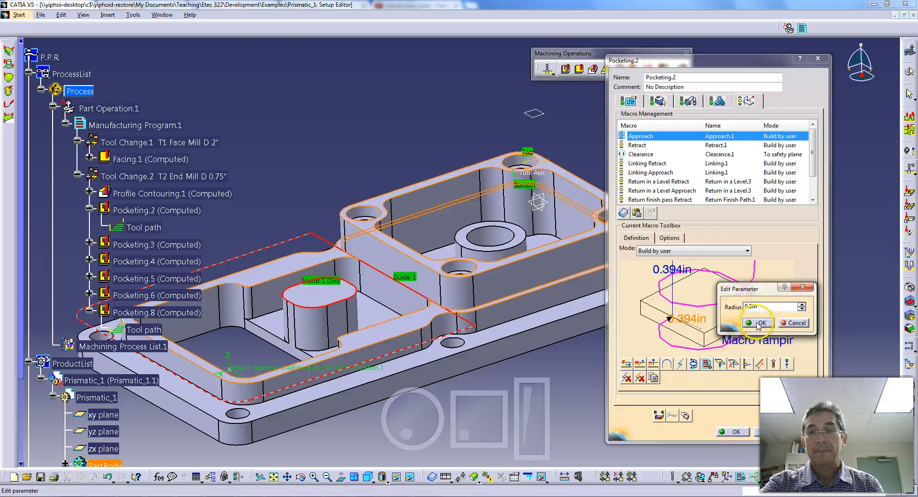
{"action": "left_click", "coordinate": [759, 323]}
{"action": "type", "text": "0.3"}
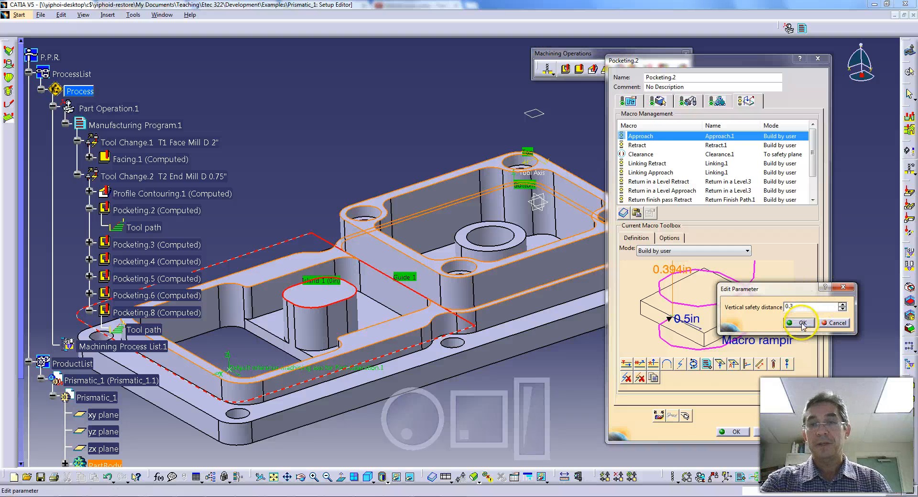
{"action": "left_click", "coordinate": [798, 323]}
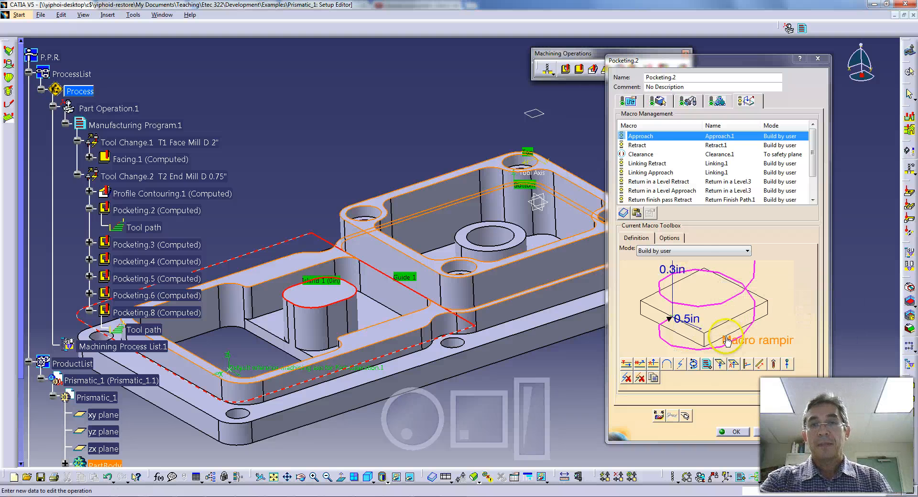
Add an axial motion of 0.3in distance to the Retract macro
{"action": "left_click", "coordinate": [637, 145]}
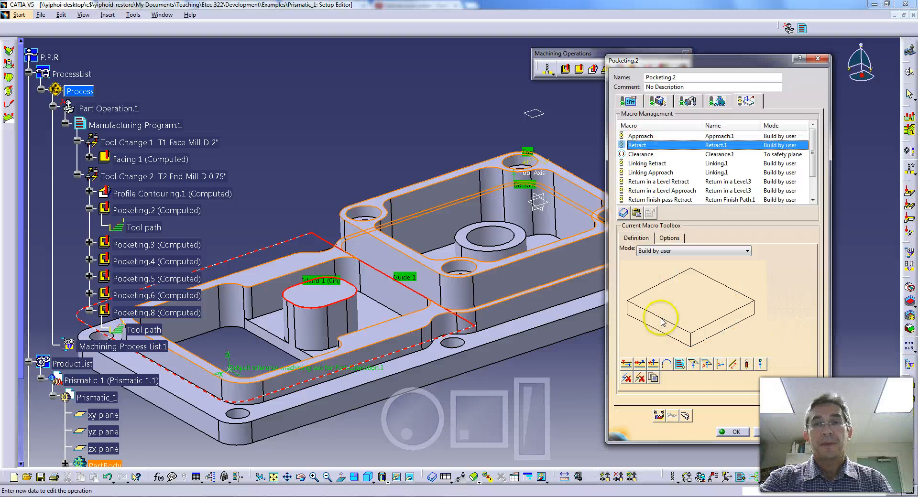
{"action": "mouse_move", "coordinate": [678, 308]}
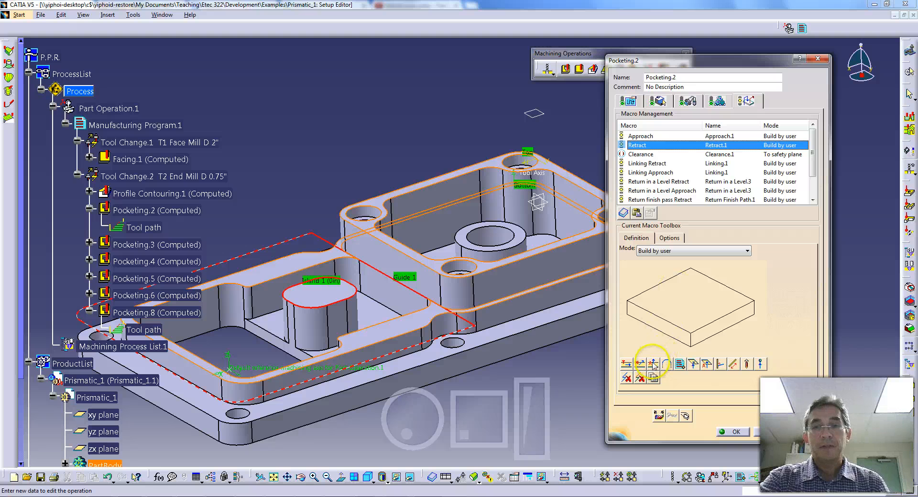
{"action": "left_click", "coordinate": [640, 363]}
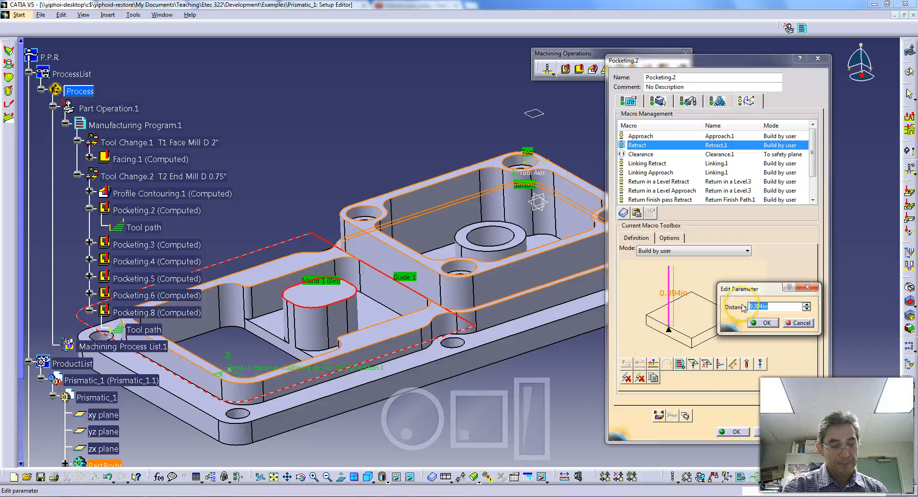
{"action": "type", "text": "0.3"}
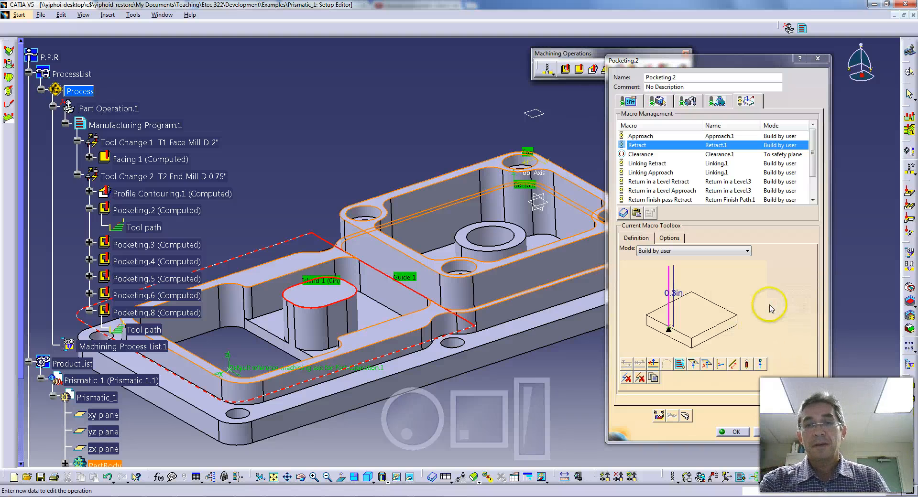
{"action": "left_click", "coordinate": [732, 432]}
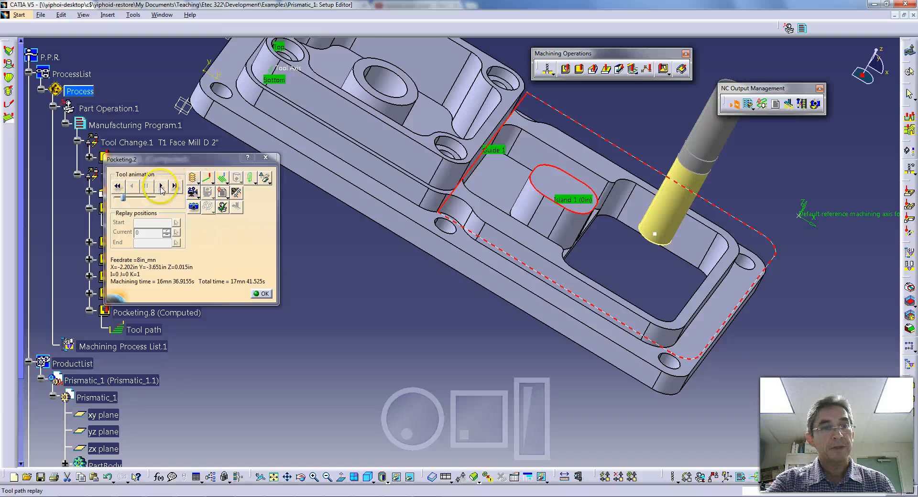
{"action": "left_click", "coordinate": [160, 185]}
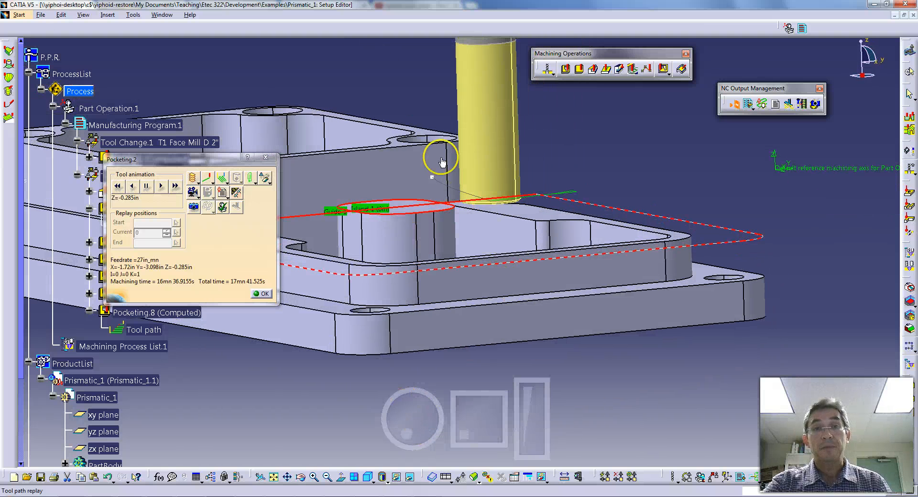
{"action": "mouse_move", "coordinate": [497, 206]}
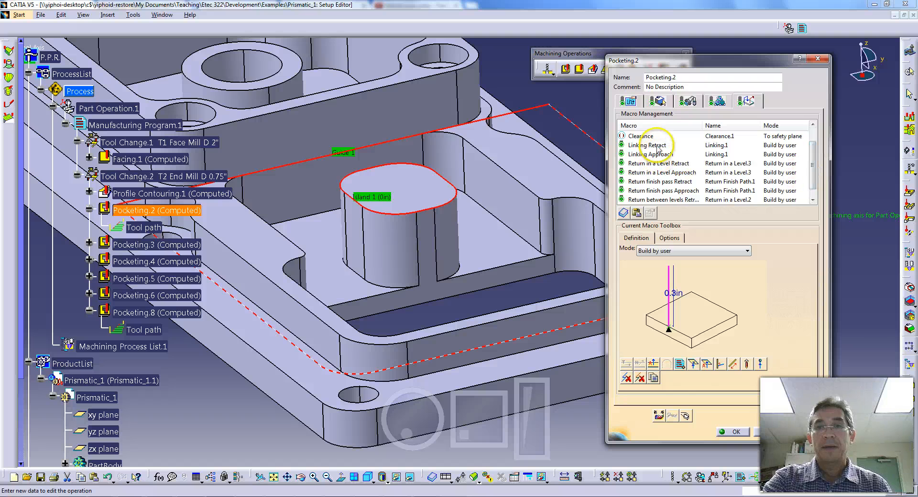
Step through the linking macros to the Return in a Level Approach macro
{"action": "left_click", "coordinate": [646, 145]}
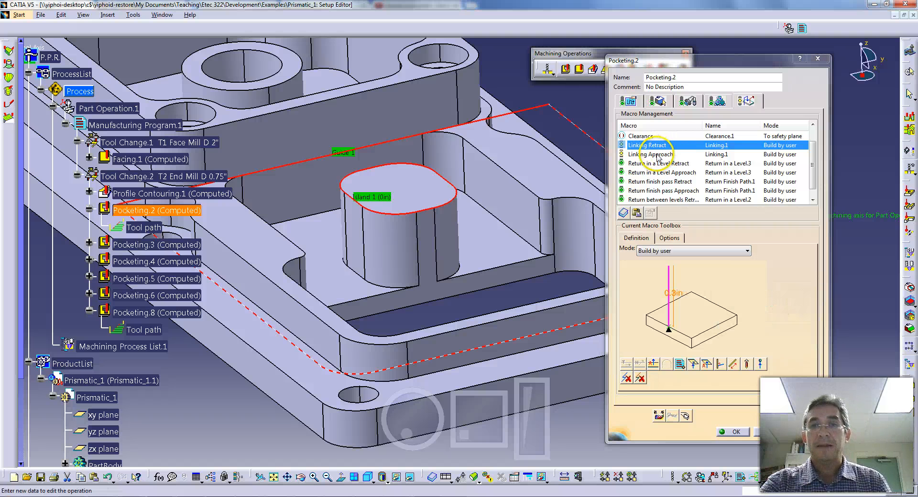
{"action": "left_click", "coordinate": [648, 154]}
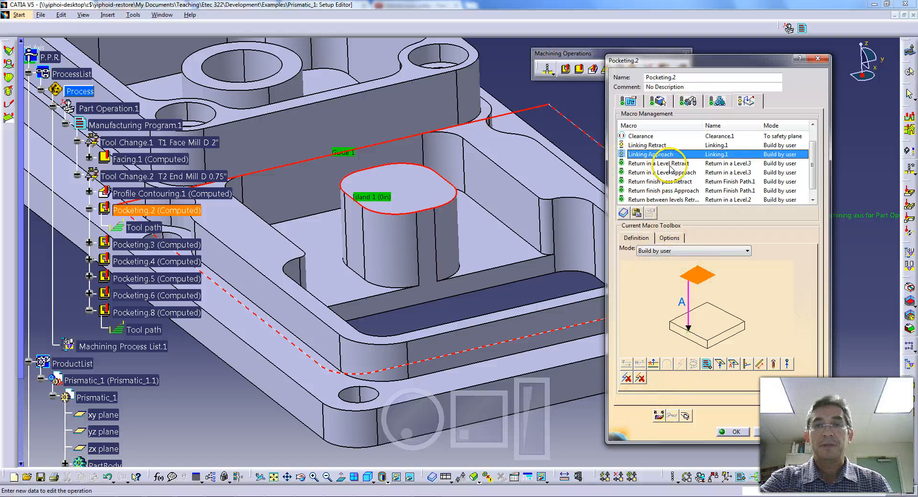
{"action": "left_click", "coordinate": [659, 163]}
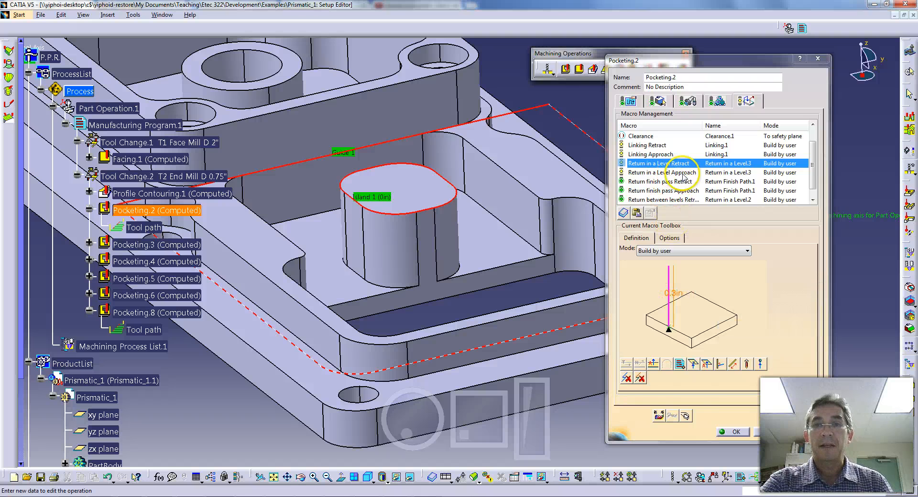
{"action": "left_click", "coordinate": [662, 172]}
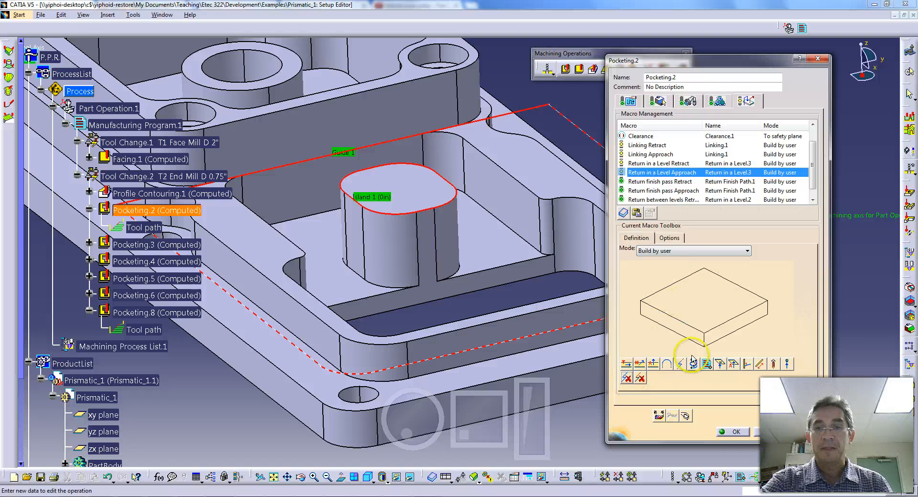
Add a helix motion to Return in a Level Approach with 0.5in radius and 0.3in safety distance
{"action": "left_click", "coordinate": [692, 364]}
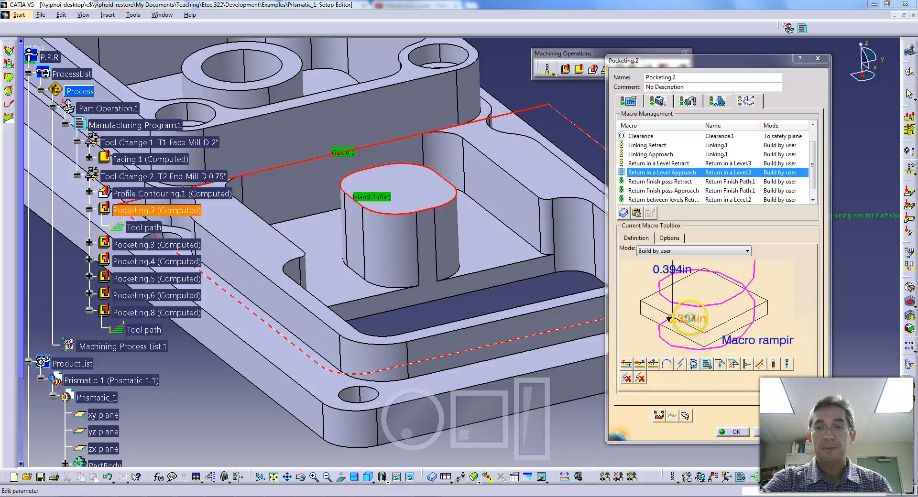
{"action": "double_click", "coordinate": [690, 320]}
{"action": "type", "text": "0"}
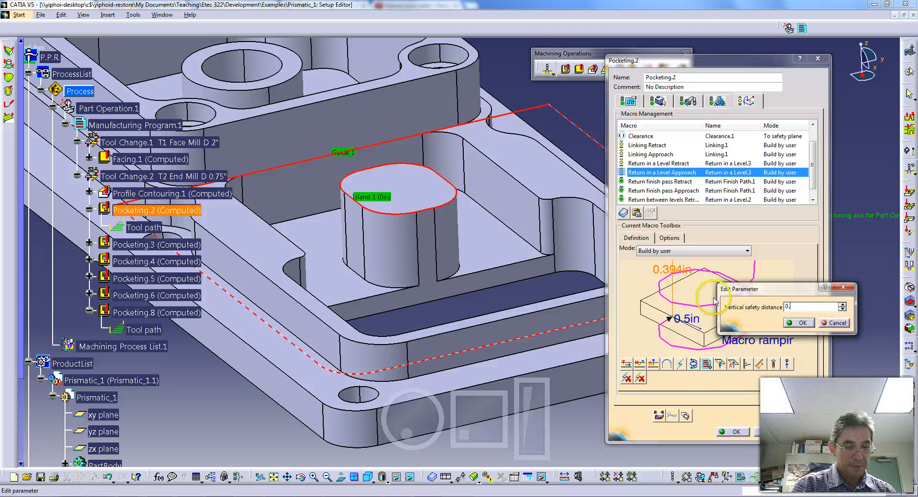
{"action": "left_click", "coordinate": [798, 323]}
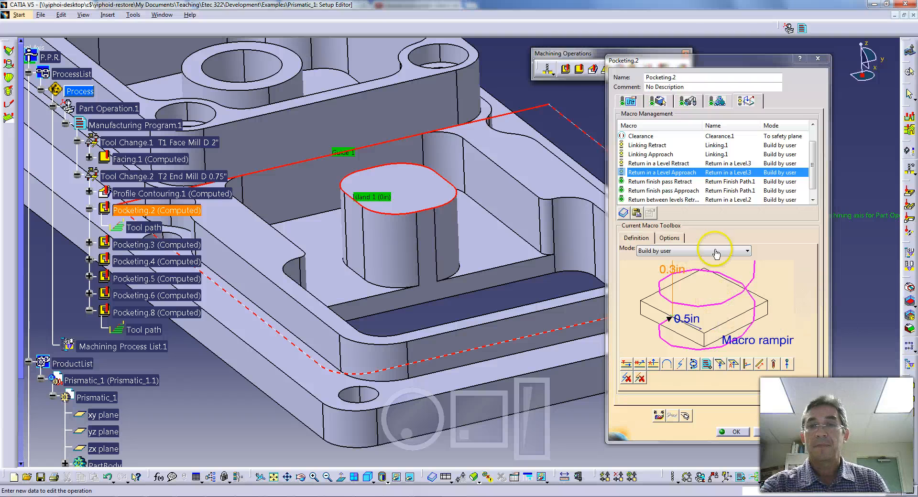
{"action": "left_click", "coordinate": [660, 181]}
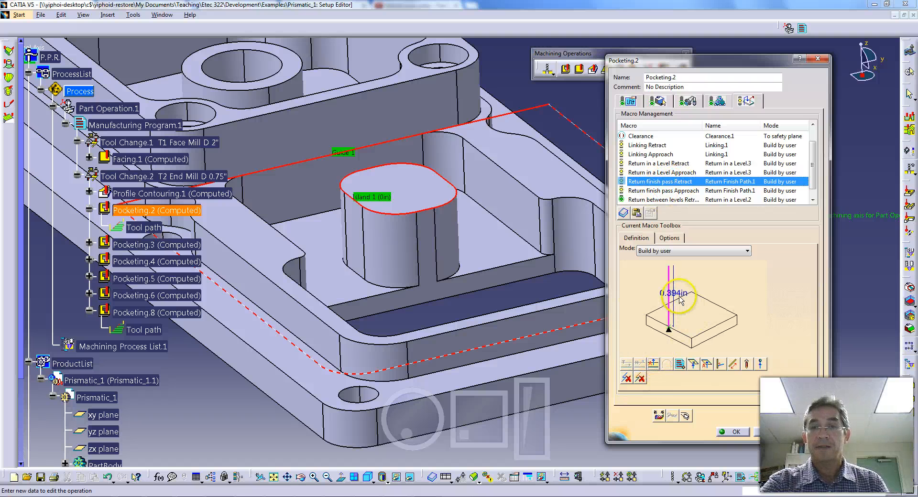
Edit and confirm the Return finish pass Retract distance
{"action": "double_click", "coordinate": [677, 293]}
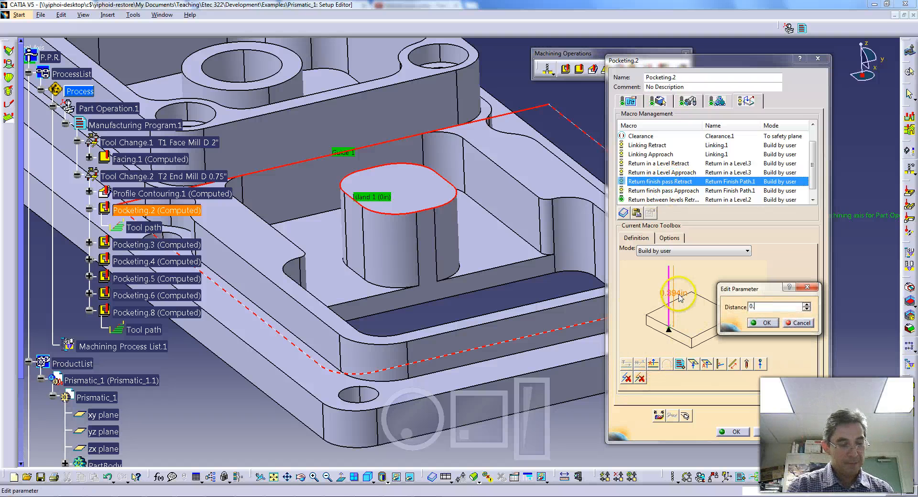
{"action": "left_click", "coordinate": [763, 323]}
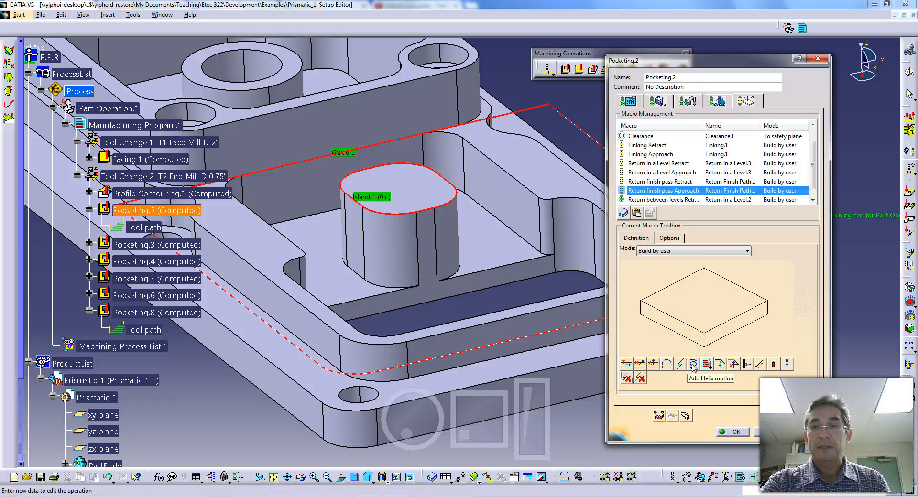
Add a helix ramp to Return finish pass Approach with 0.3in vertical safety distance
{"action": "left_click", "coordinate": [693, 364]}
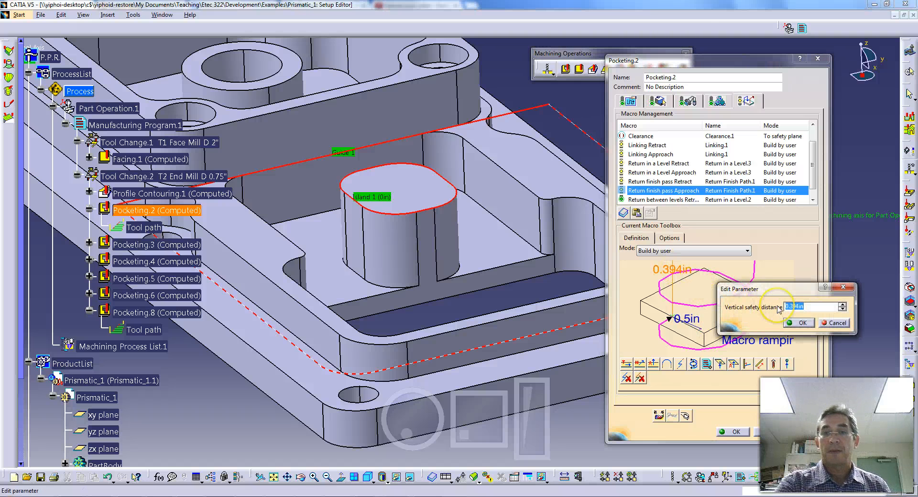
{"action": "type", "text": "0."}
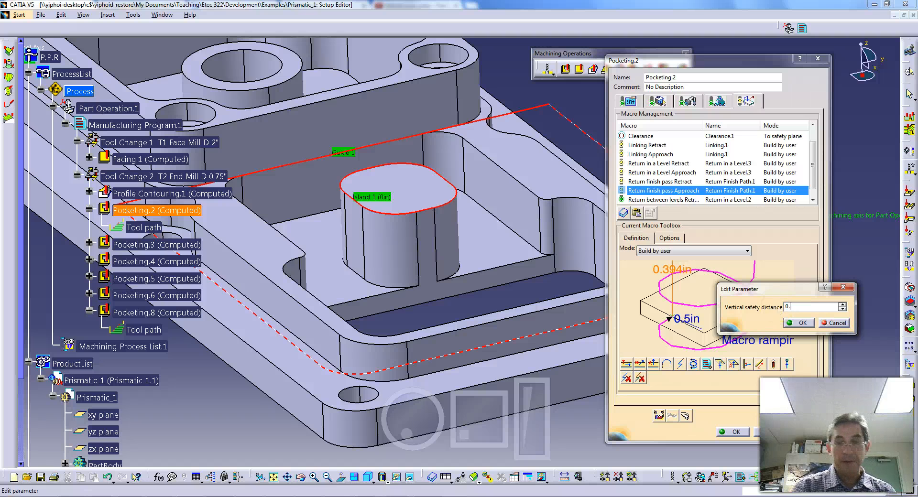
{"action": "left_click", "coordinate": [797, 323]}
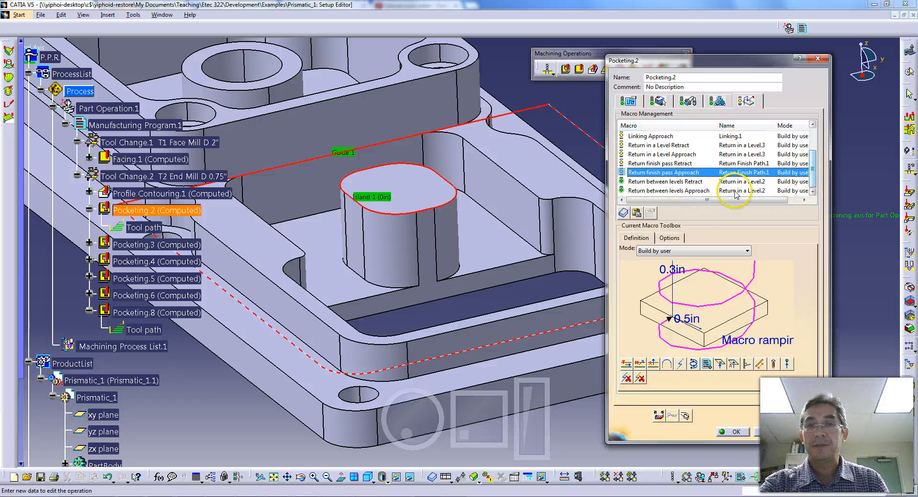
Set the Return between levels Retract distance to 0.3in
{"action": "left_click", "coordinate": [664, 181]}
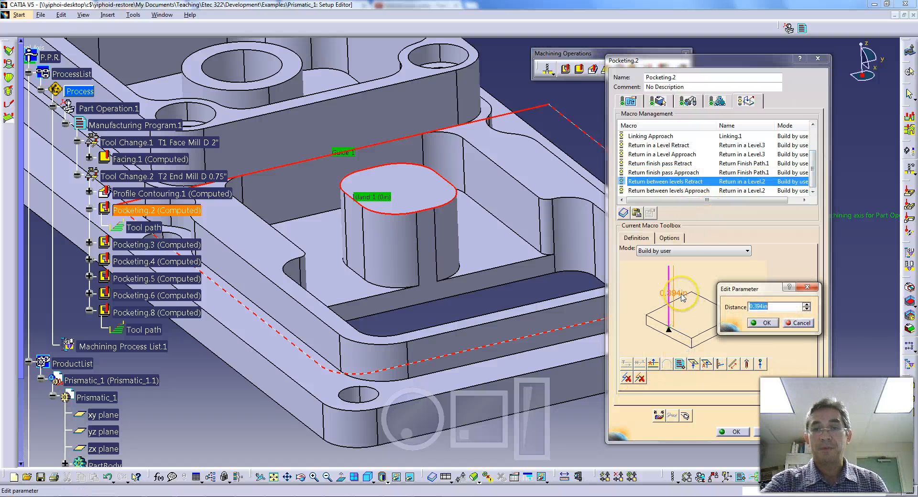
{"action": "type", "text": "0.3in"}
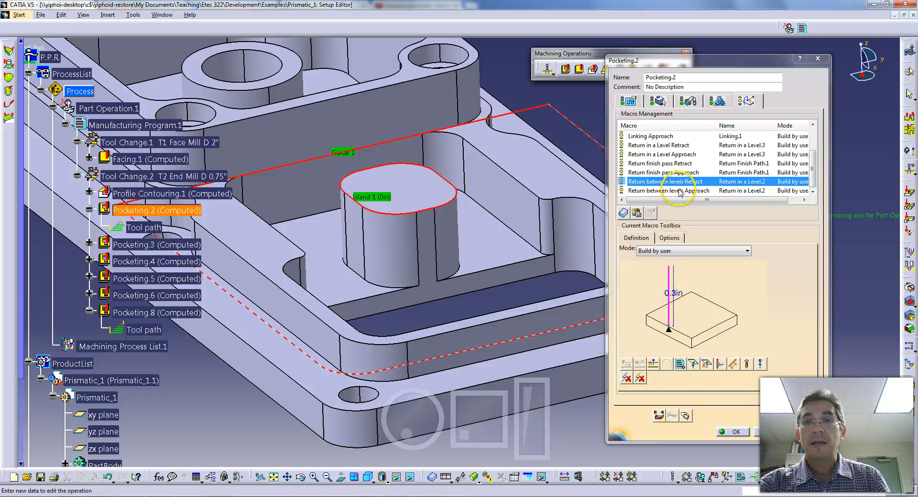
Add a helix ramp to Return between levels Approach with 0.3in safety distance
{"action": "left_click", "coordinate": [667, 191]}
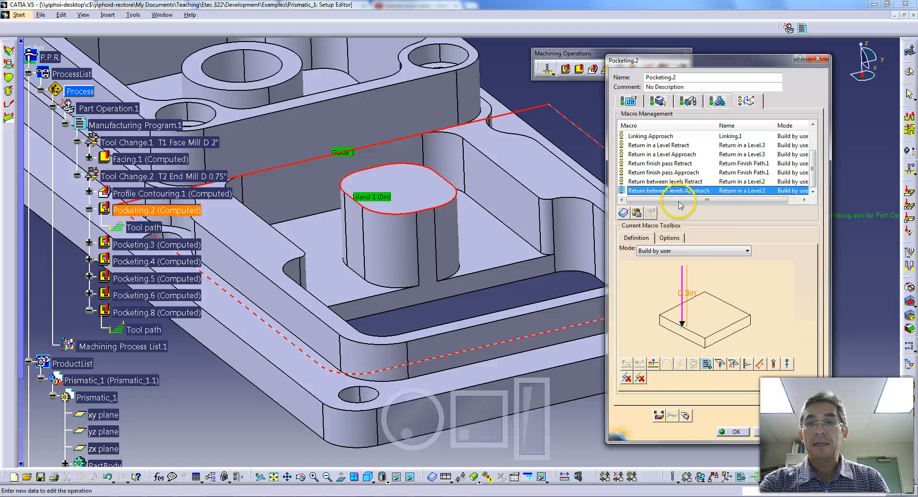
{"action": "left_click", "coordinate": [694, 363]}
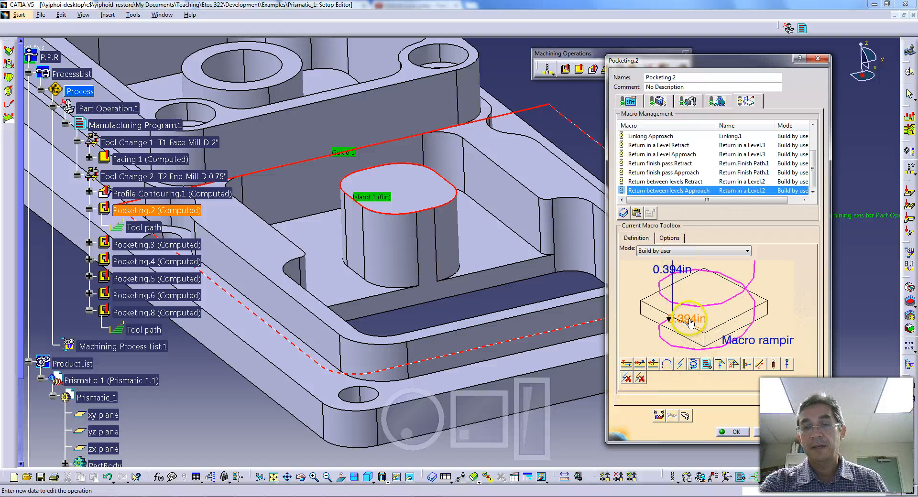
{"action": "double_click", "coordinate": [688, 320]}
{"action": "type", "text": "0.3"}
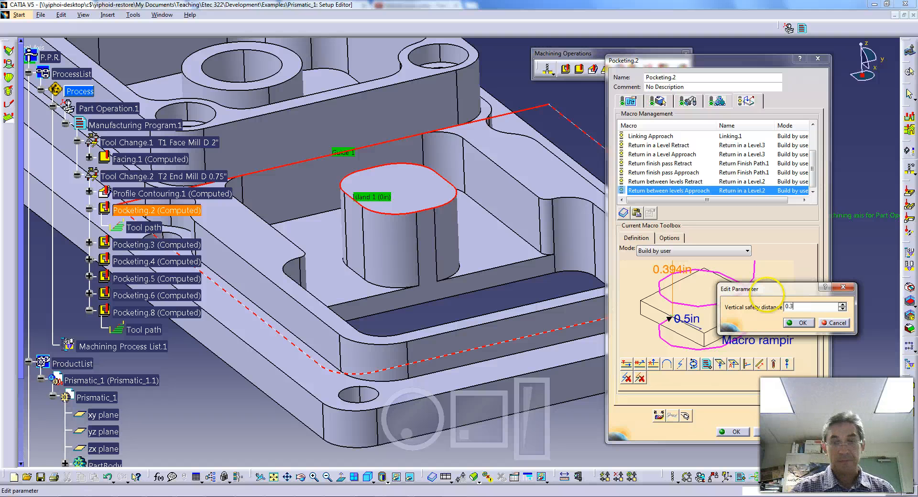
{"action": "left_click", "coordinate": [797, 322]}
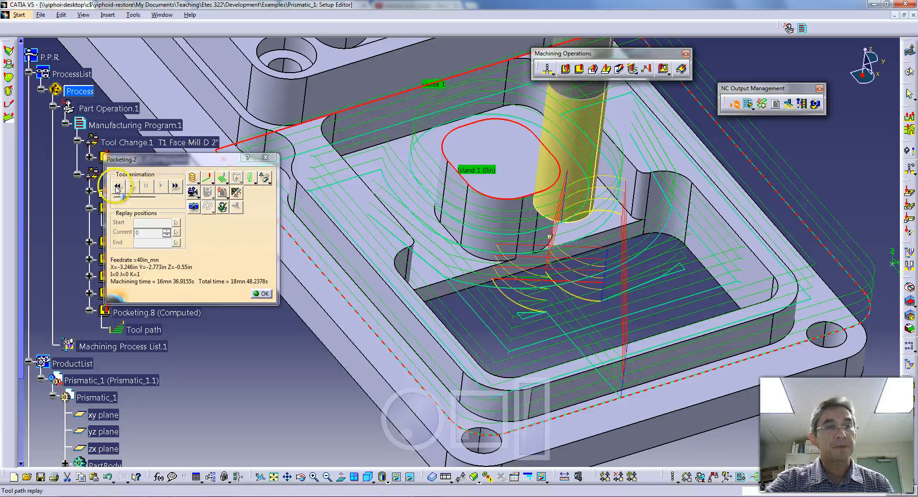
Rewind and play the Pocketing.2 replay, stepping through the helical entry near the island
{"action": "left_click", "coordinate": [118, 185]}
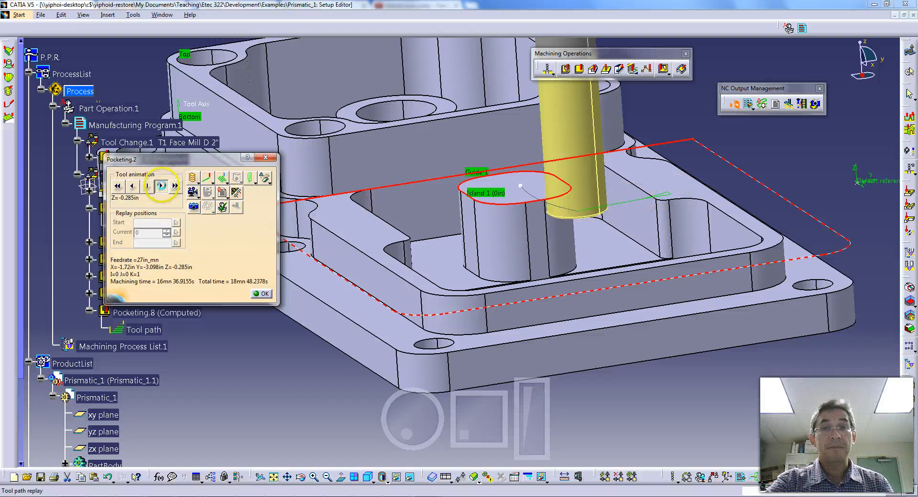
{"action": "left_click", "coordinate": [160, 185]}
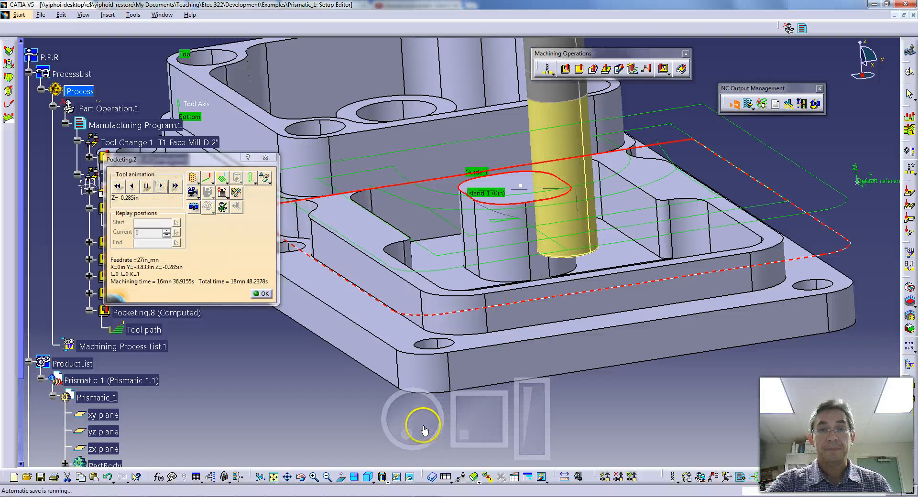
{"action": "left_click_drag", "start_coordinate": [425, 431], "coordinate": [418, 442]}
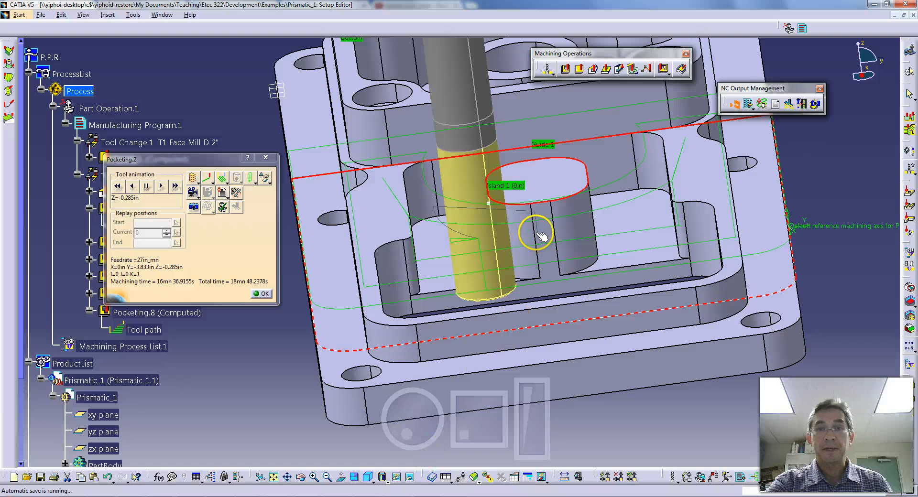
{"action": "mouse_move", "coordinate": [475, 446]}
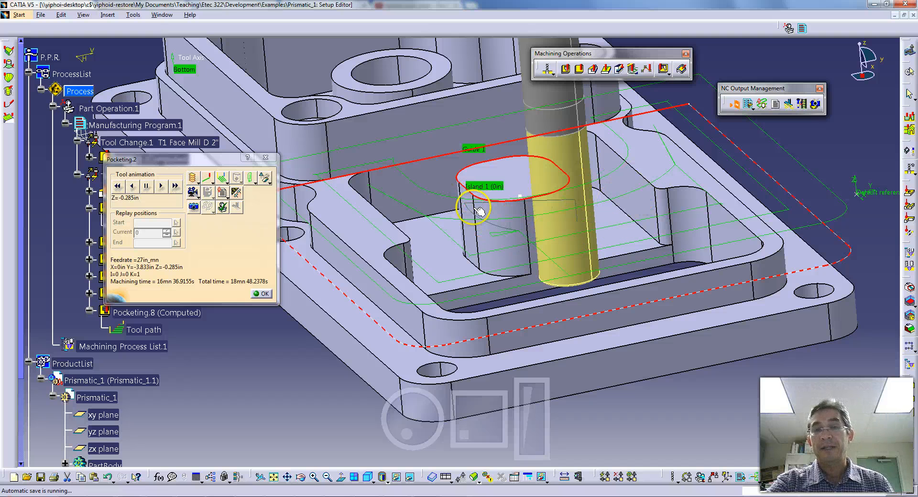
{"action": "mouse_move", "coordinate": [547, 237]}
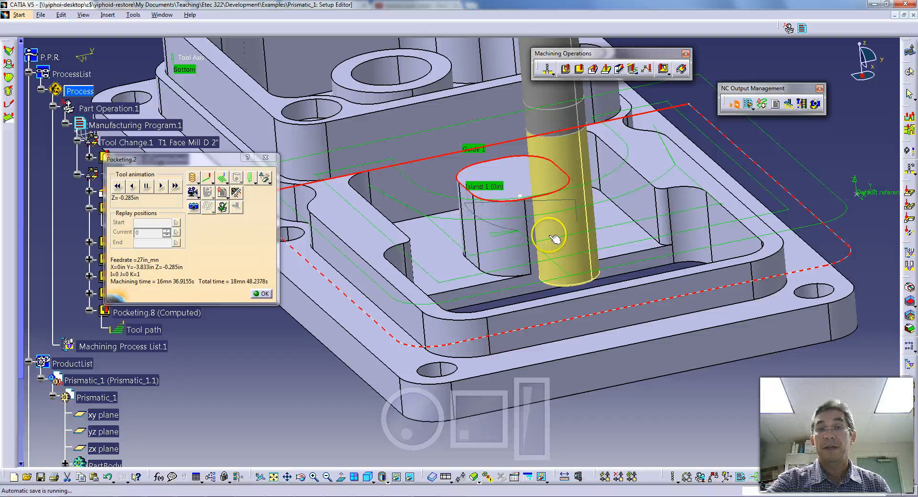
{"action": "mouse_move", "coordinate": [474, 234]}
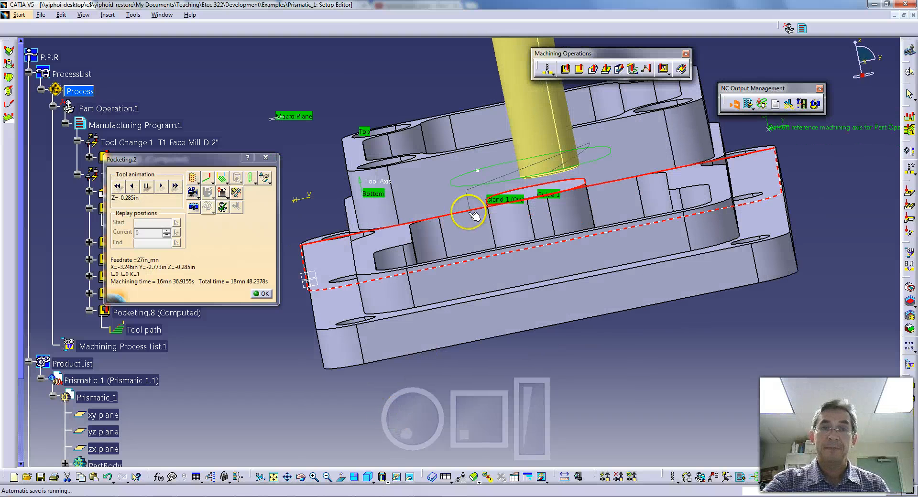
{"action": "mouse_move", "coordinate": [591, 140]}
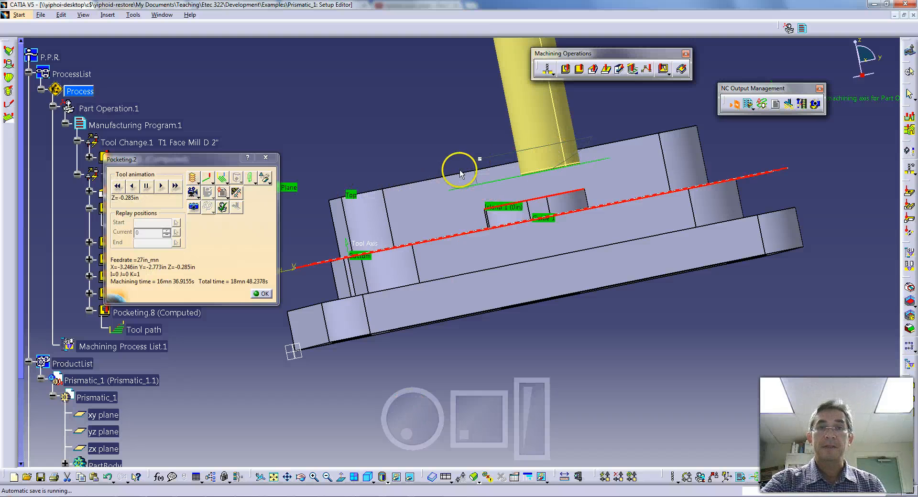
{"action": "mouse_move", "coordinate": [480, 163]}
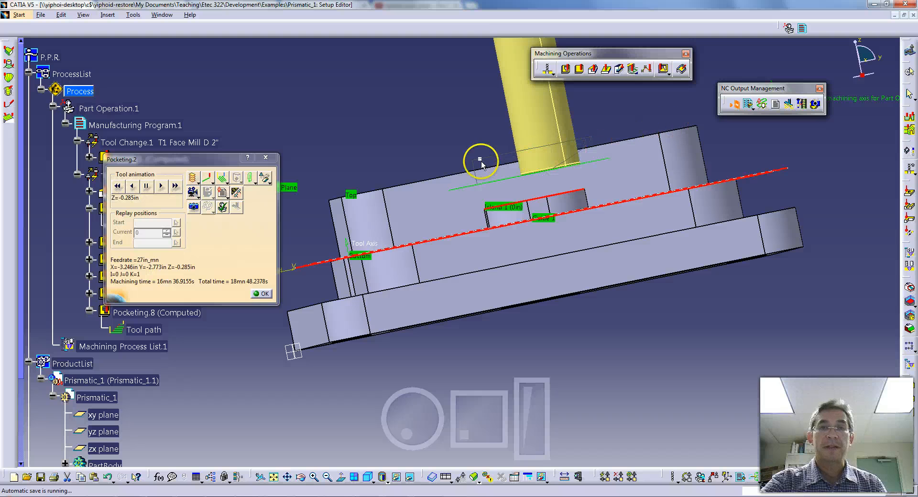
{"action": "mouse_move", "coordinate": [477, 164]}
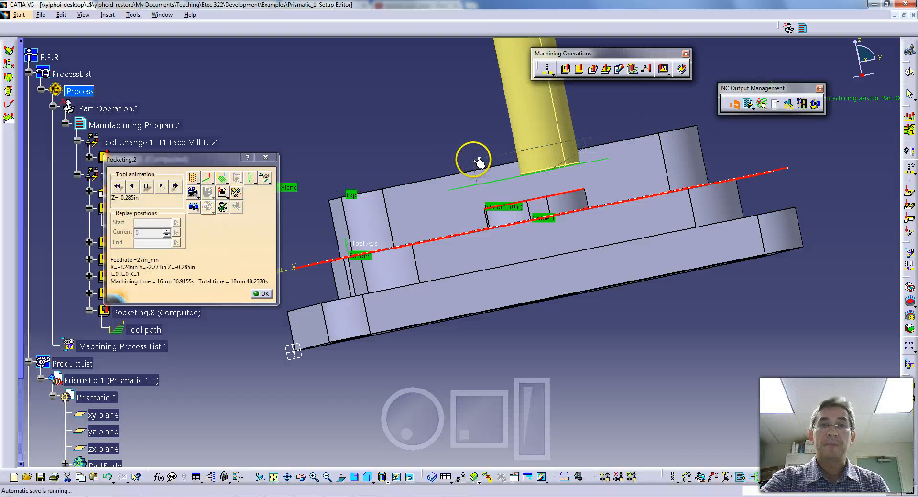
{"action": "mouse_move", "coordinate": [591, 141]}
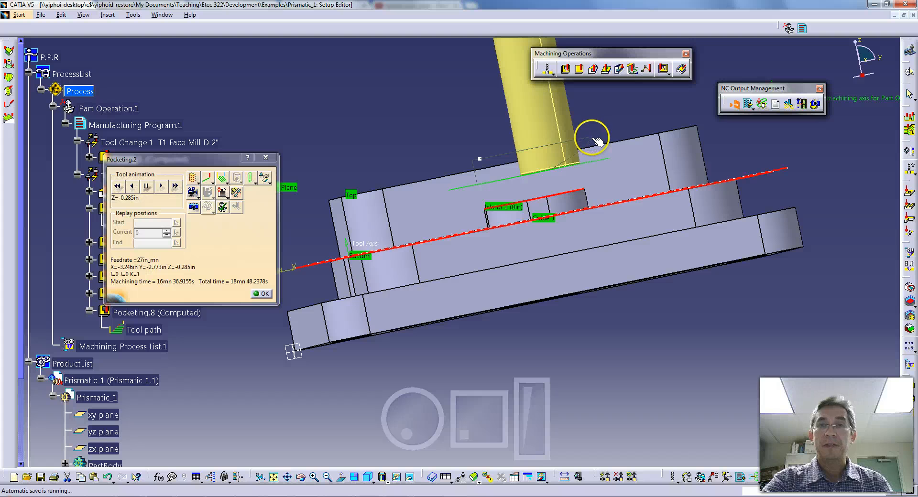
{"action": "mouse_move", "coordinate": [559, 165]}
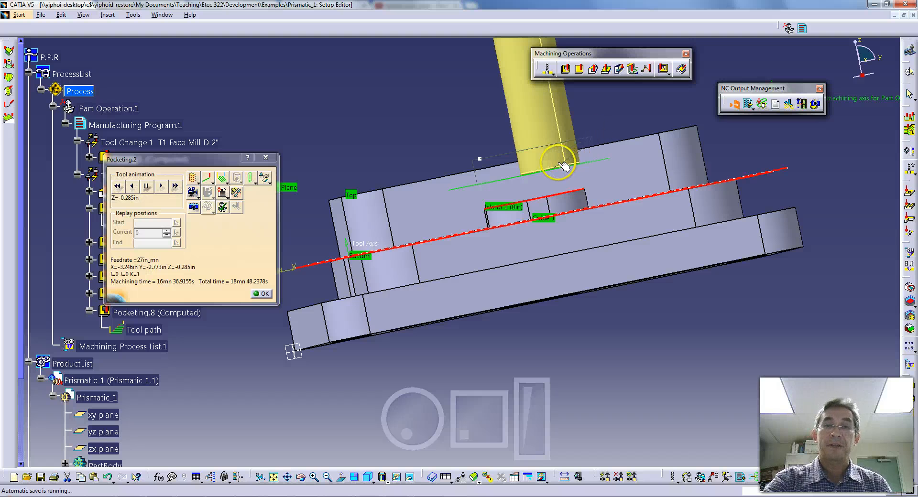
{"action": "mouse_move", "coordinate": [599, 127]}
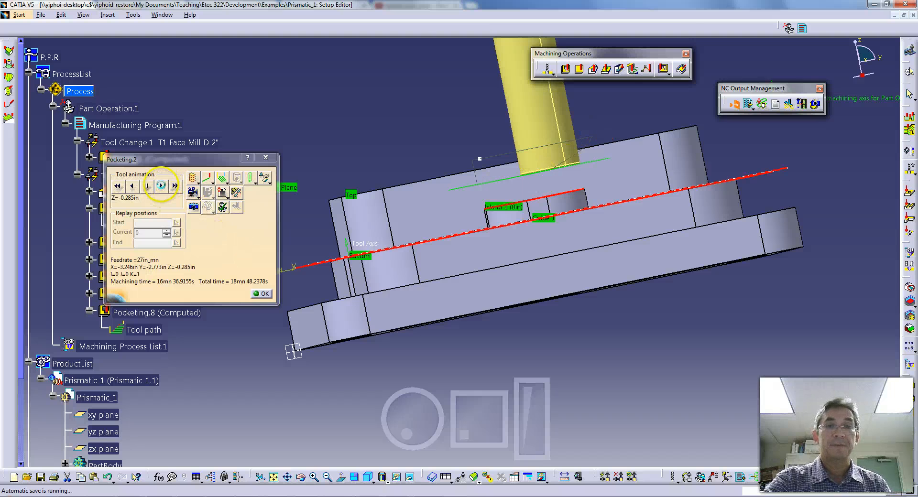
{"action": "left_click", "coordinate": [160, 185]}
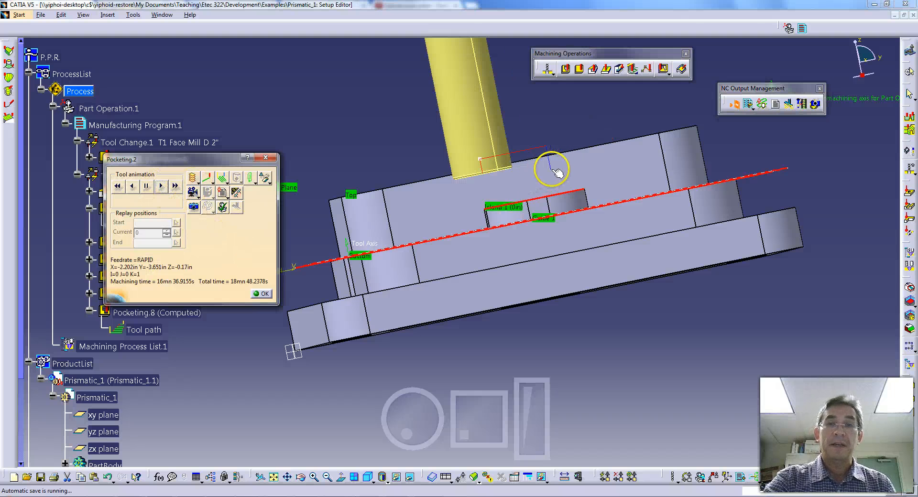
{"action": "mouse_move", "coordinate": [453, 322]}
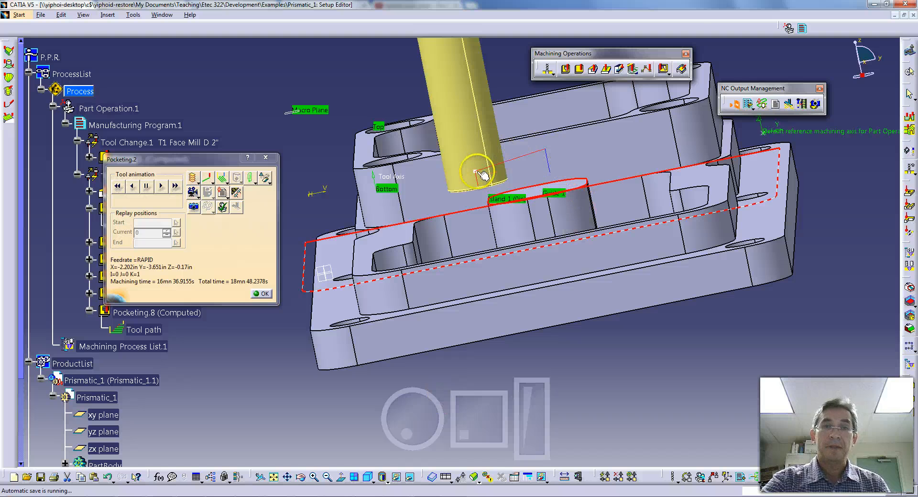
{"action": "left_click", "coordinate": [160, 186]}
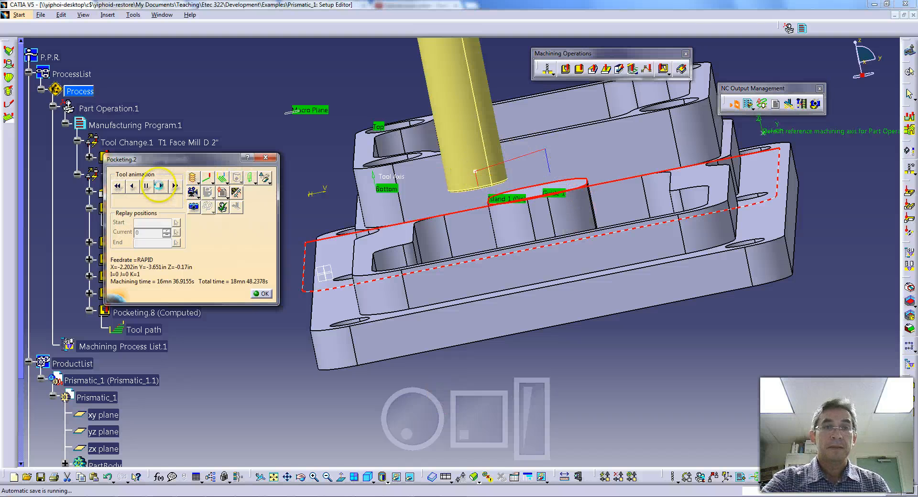
{"action": "left_click", "coordinate": [160, 186]}
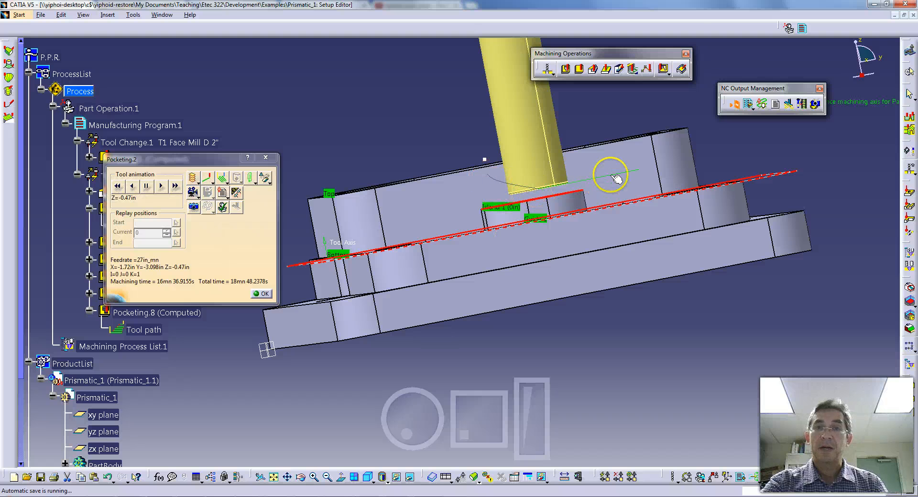
{"action": "mouse_move", "coordinate": [618, 178]}
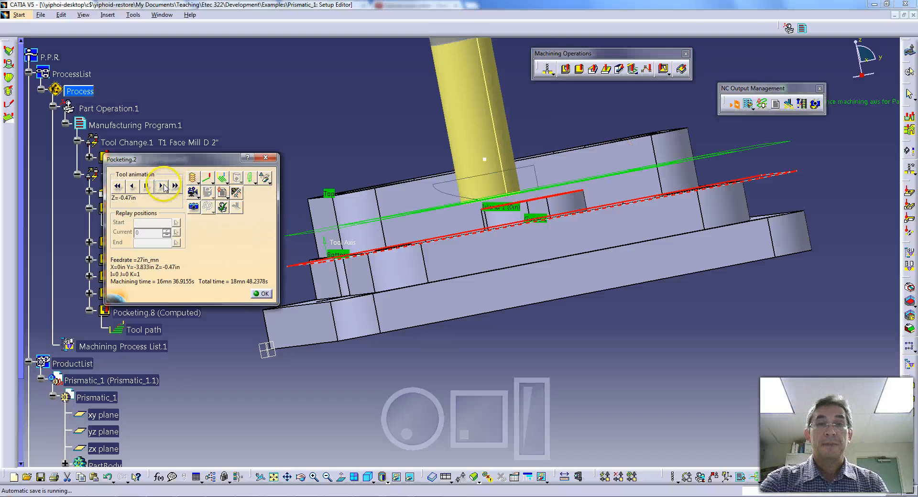
Step and play the Pocketing.2 tool animation until the tool spirals into the pocket, then pick the replay mode flyout
{"action": "left_click", "coordinate": [174, 186]}
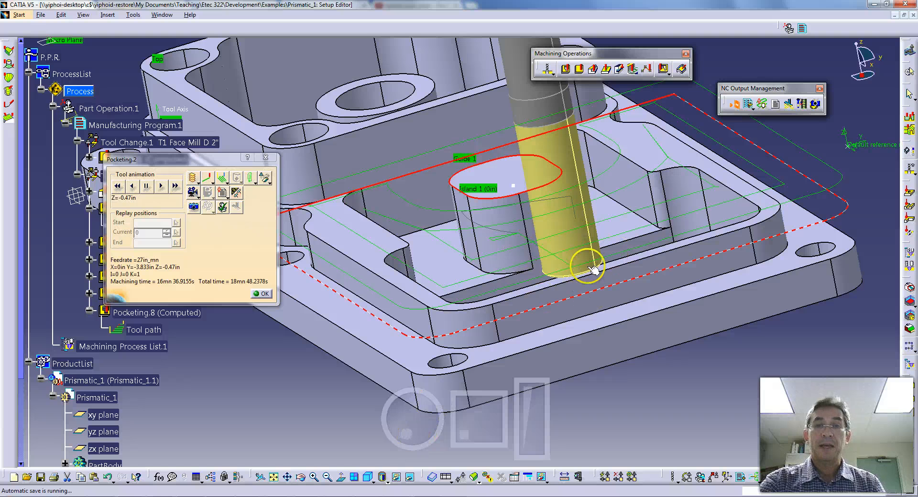
{"action": "left_click", "coordinate": [159, 185]}
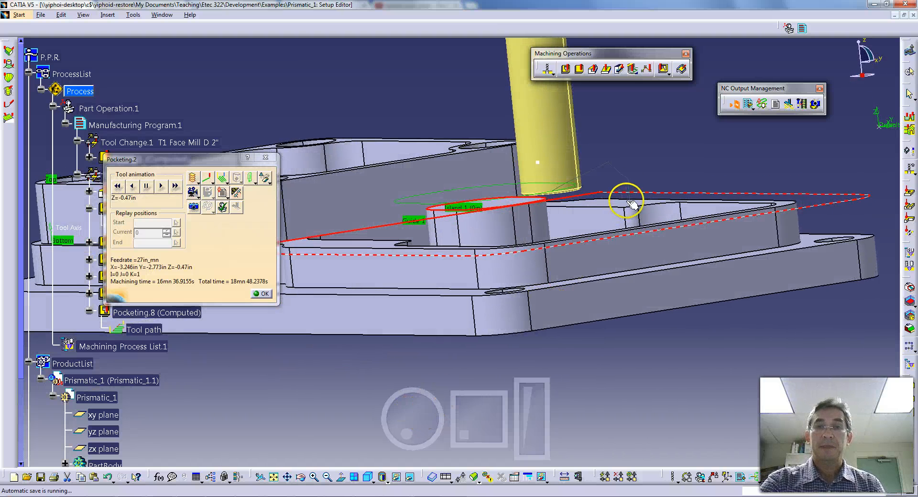
{"action": "mouse_move", "coordinate": [553, 196]}
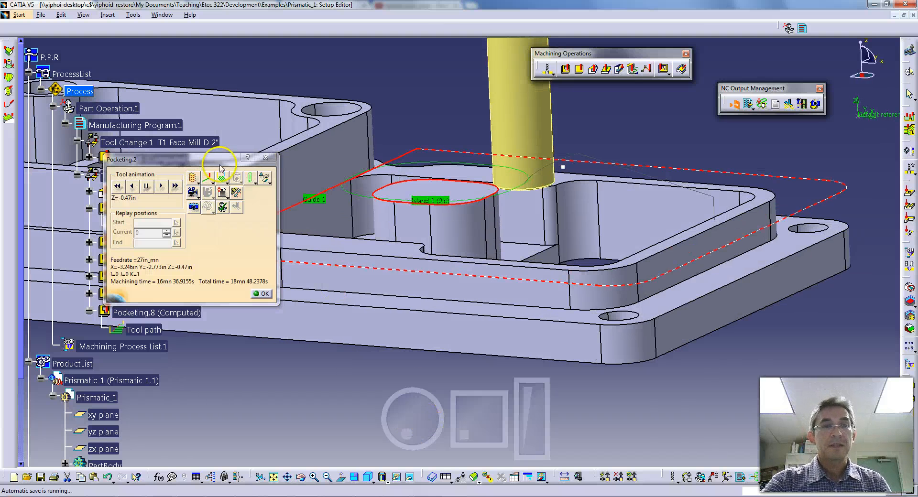
{"action": "left_click", "coordinate": [159, 186]}
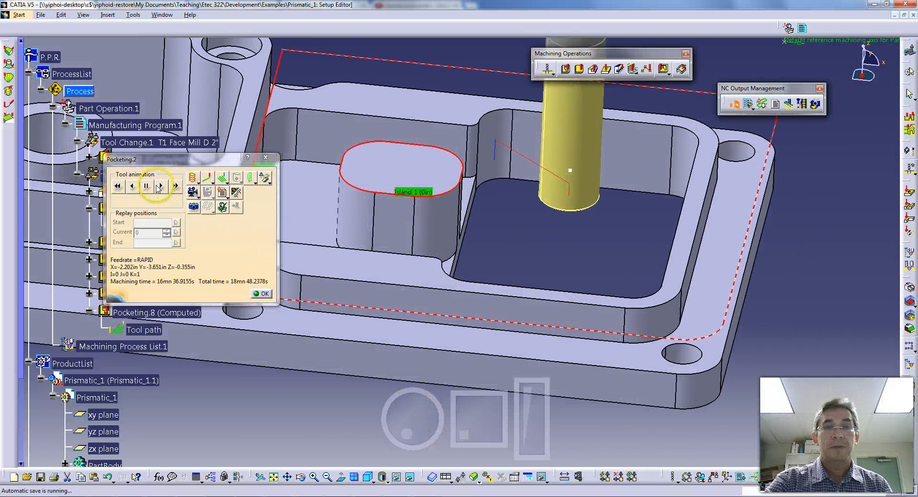
{"action": "left_click", "coordinate": [161, 186]}
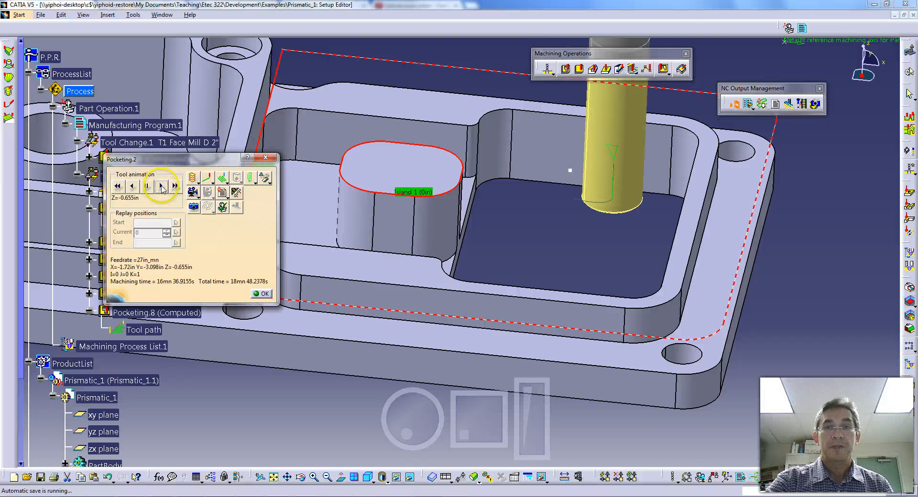
{"action": "left_click", "coordinate": [162, 186]}
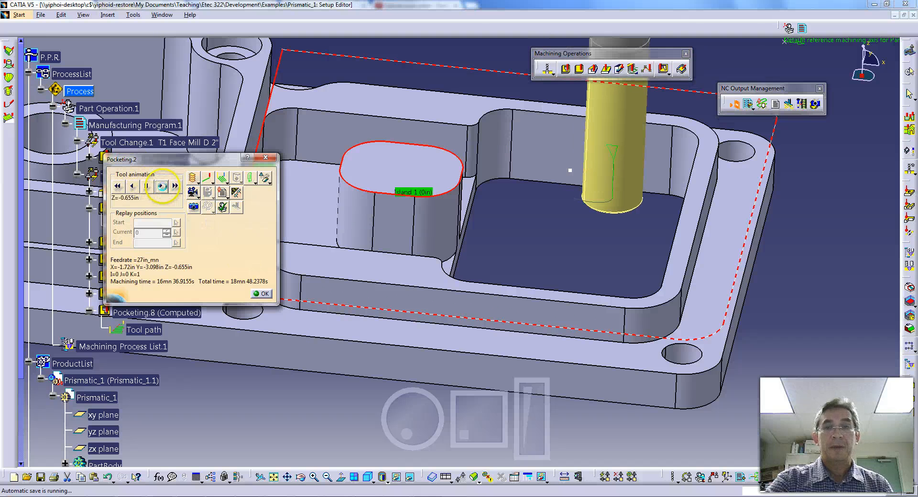
{"action": "left_click", "coordinate": [159, 186]}
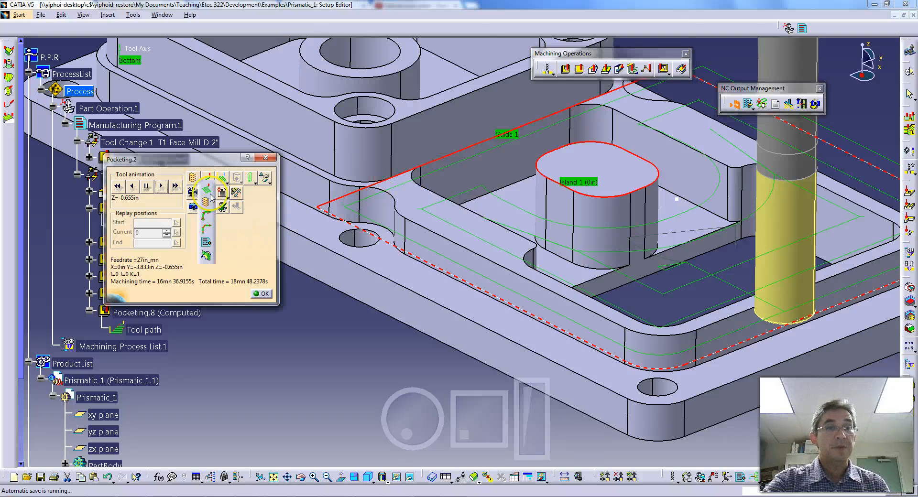
{"action": "left_click", "coordinate": [174, 187]}
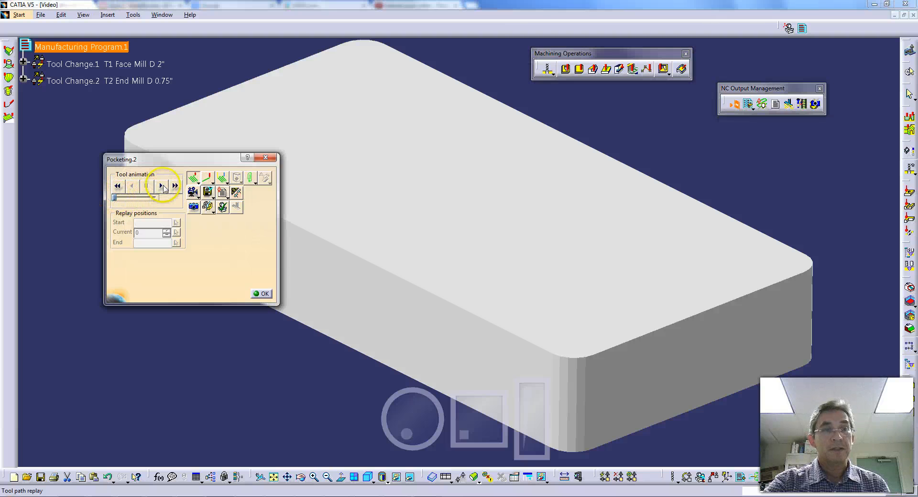
Play the Video material-removal simulation through facing and pocketing, pause it, and zoom on the cut around the island
{"action": "left_click", "coordinate": [147, 186]}
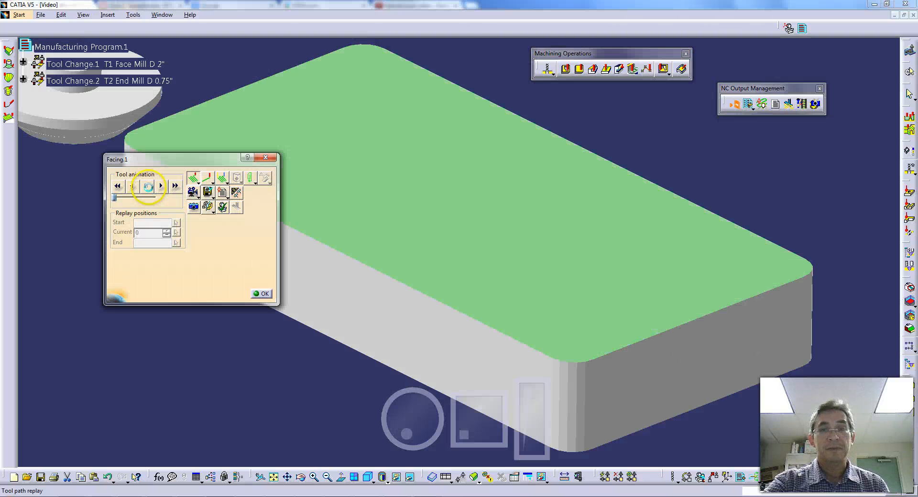
{"action": "left_click", "coordinate": [146, 185]}
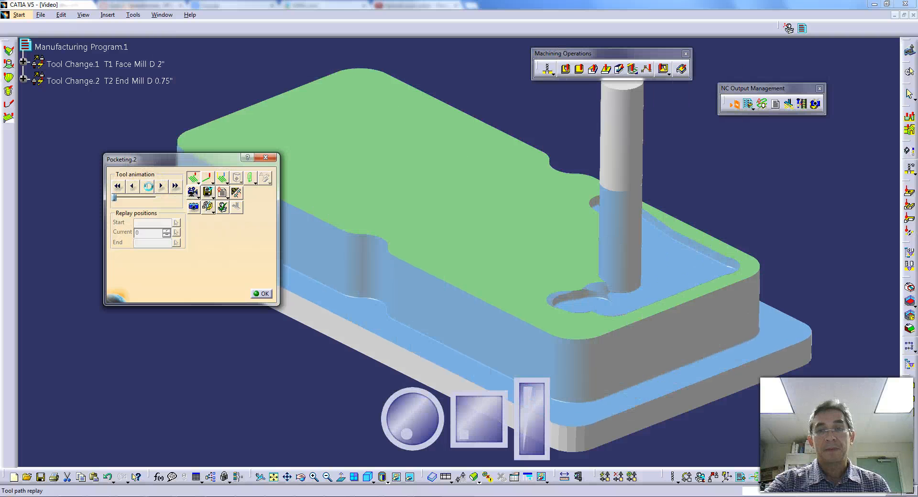
{"action": "left_click", "coordinate": [148, 185]}
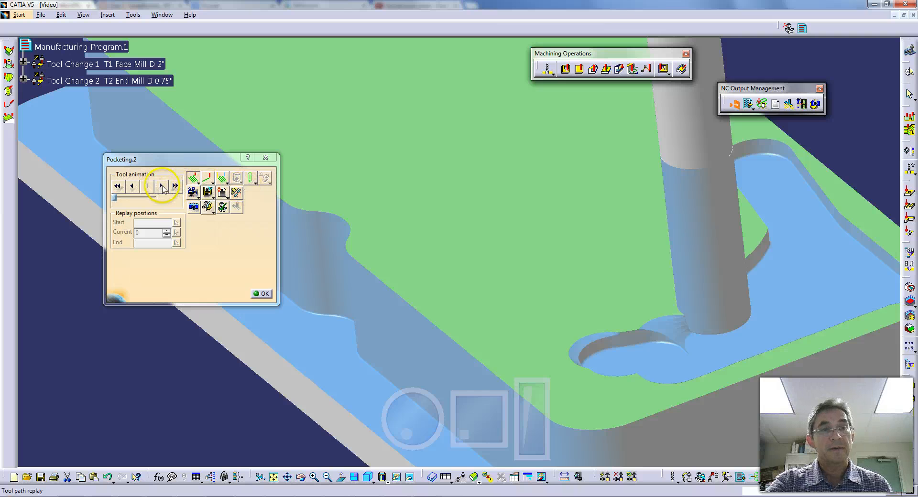
{"action": "left_click", "coordinate": [161, 186]}
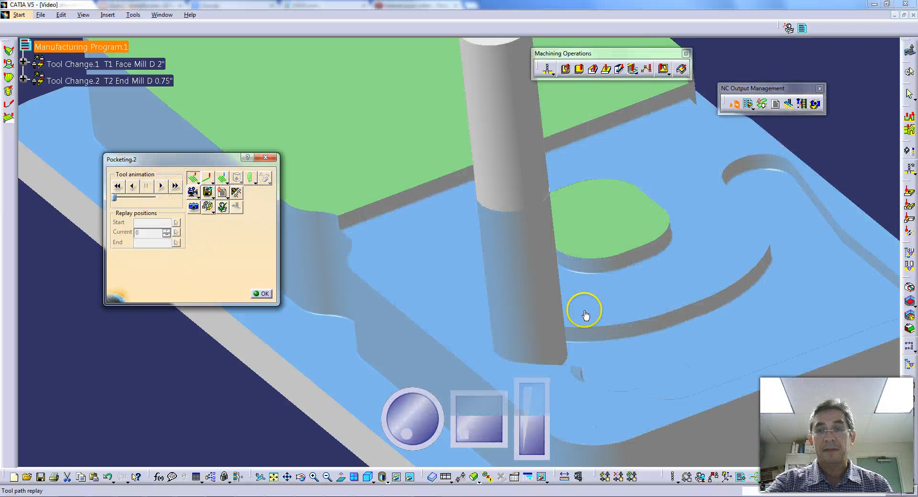
{"action": "left_click", "coordinate": [158, 186]}
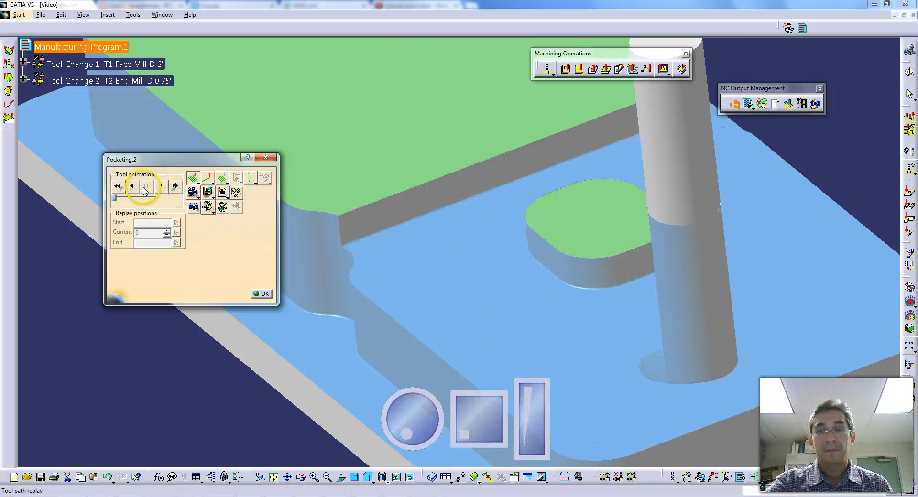
{"action": "left_click", "coordinate": [146, 185]}
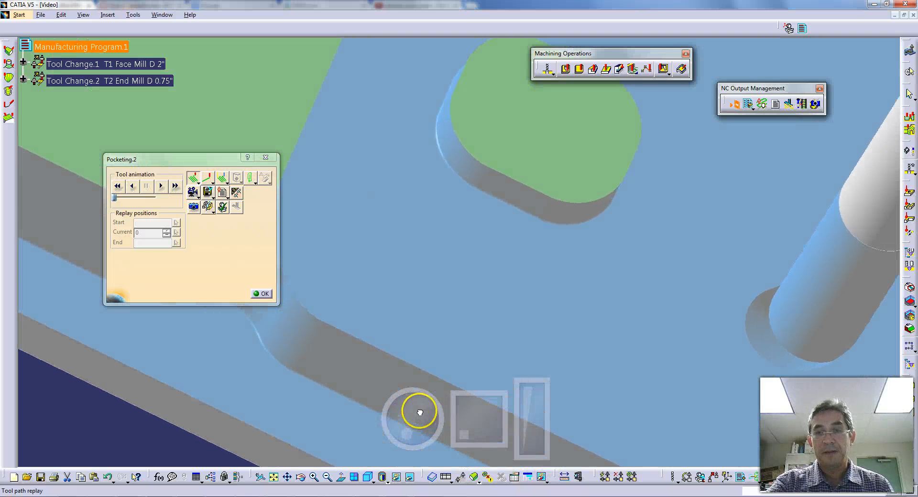
{"action": "left_click_drag", "start_coordinate": [420, 412], "coordinate": [745, 351]}
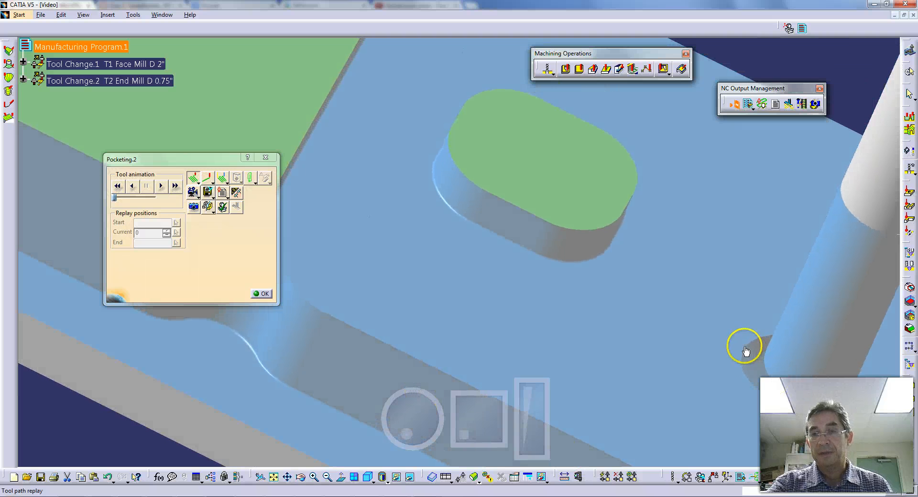
{"action": "mouse_move", "coordinate": [784, 374]}
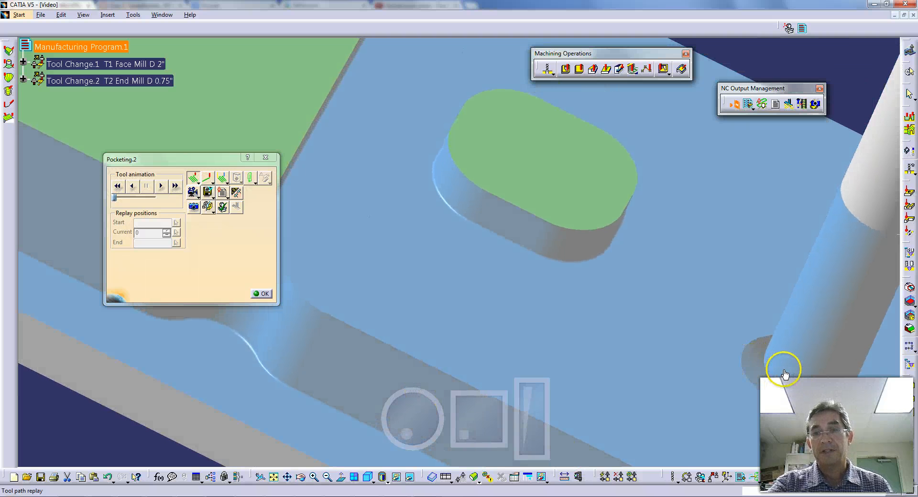
{"action": "mouse_move", "coordinate": [170, 169]}
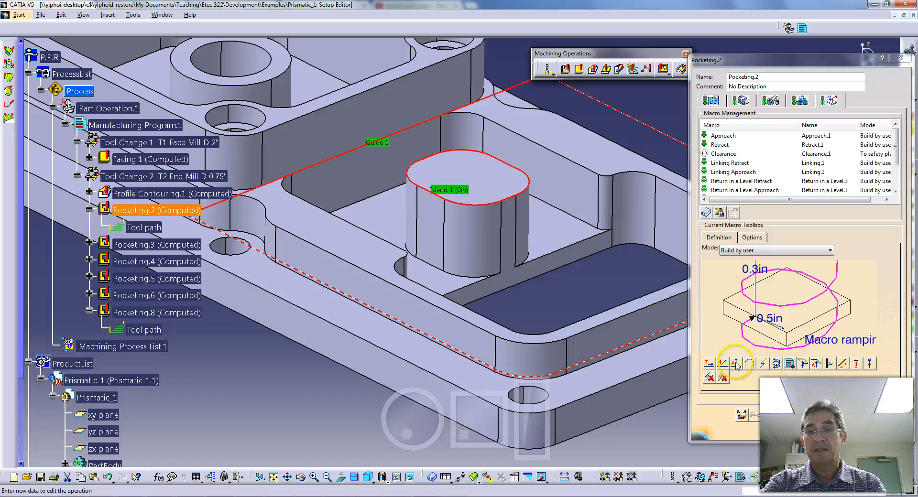
Choose the helical ramping motion for Pocketing.2's approach/retract macro and confirm with OK
{"action": "left_click", "coordinate": [829, 250]}
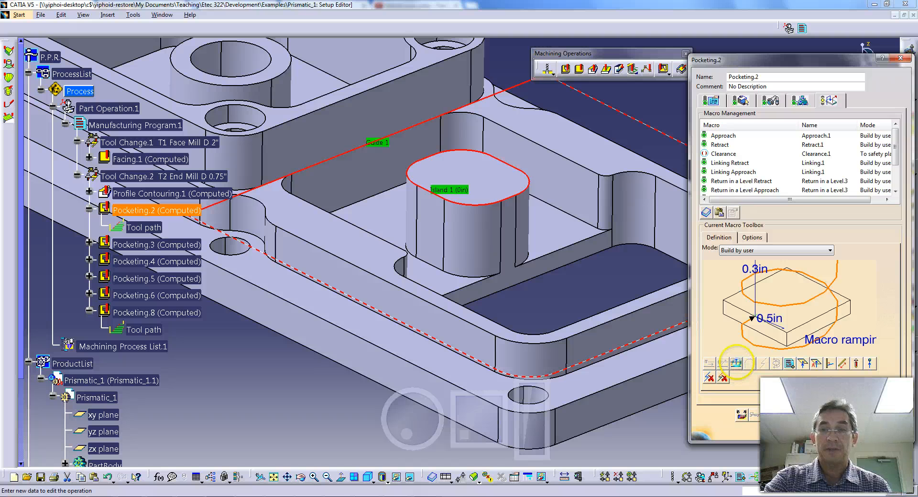
{"action": "left_click", "coordinate": [724, 362]}
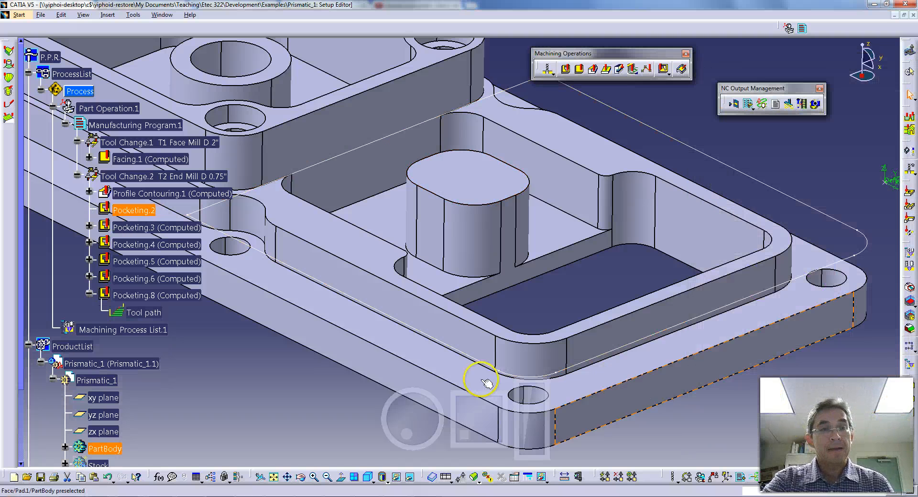
{"action": "left_click_drag", "start_coordinate": [483, 381], "coordinate": [310, 287]}
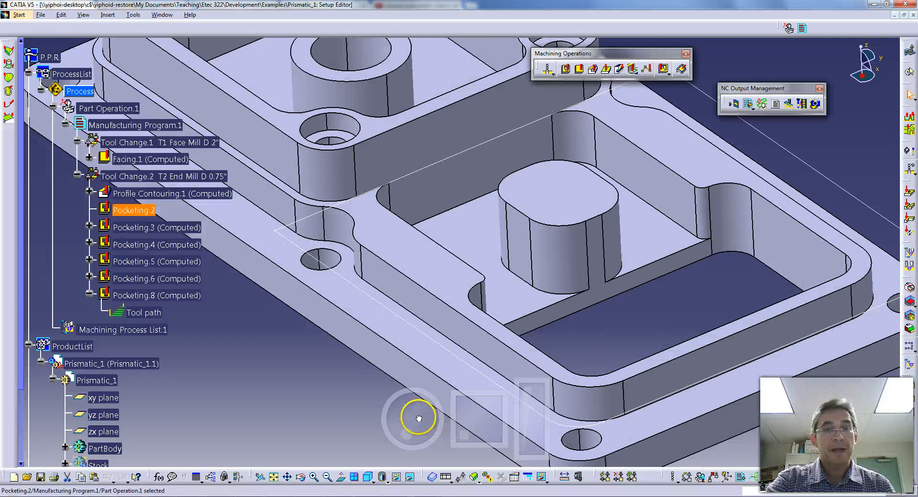
{"action": "left_click_drag", "start_coordinate": [417, 418], "coordinate": [468, 401]}
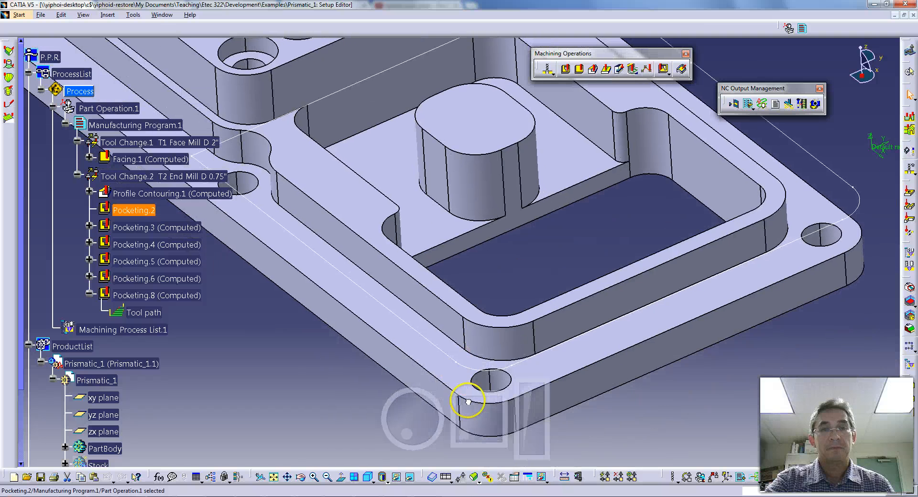